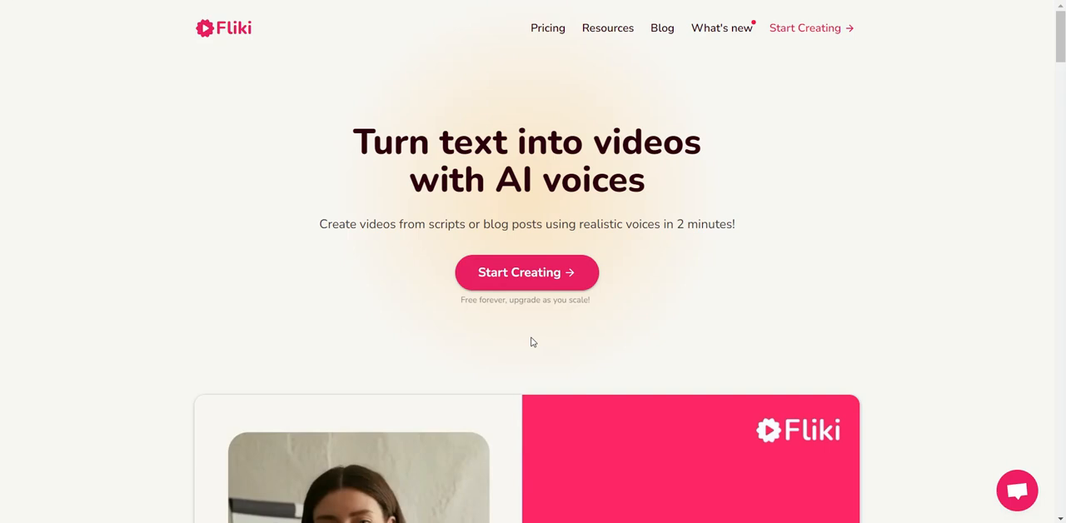
mouse_move(525, 342)
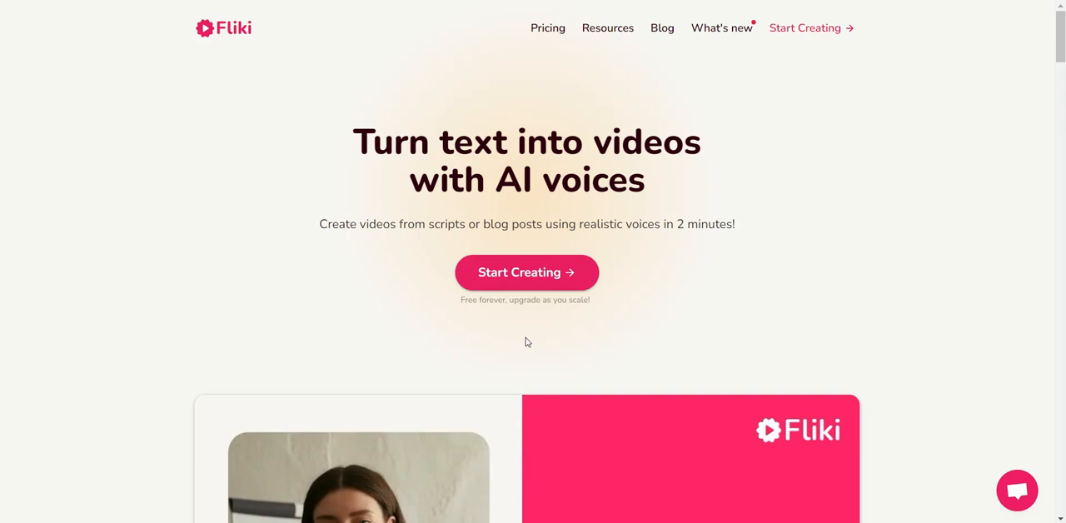
mouse_move(524, 341)
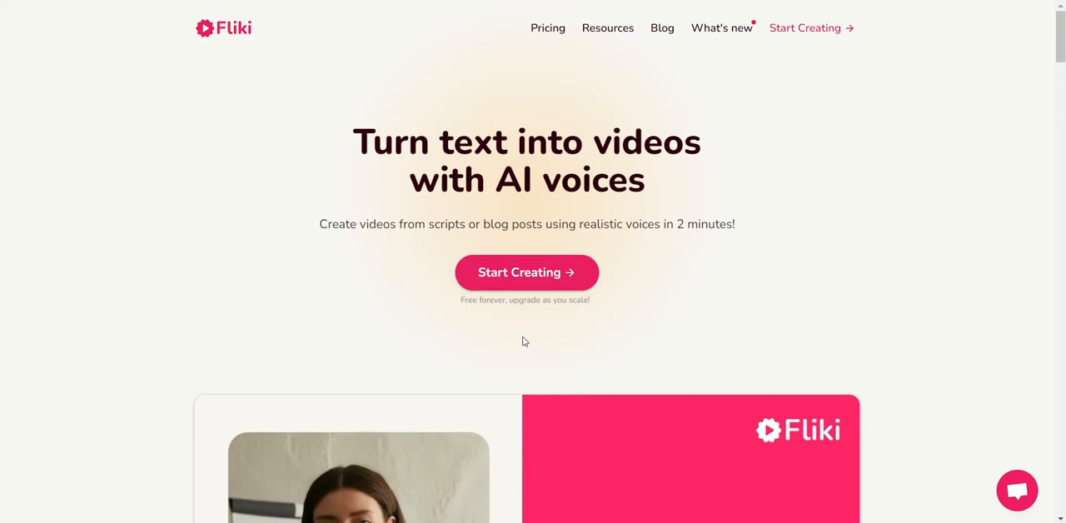
mouse_move(350, 270)
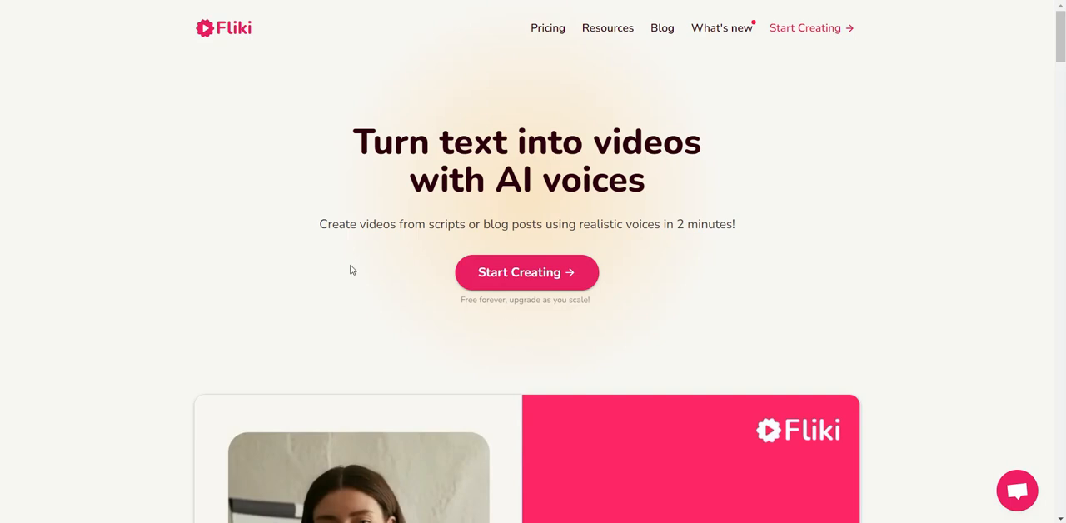
mouse_move(569, 120)
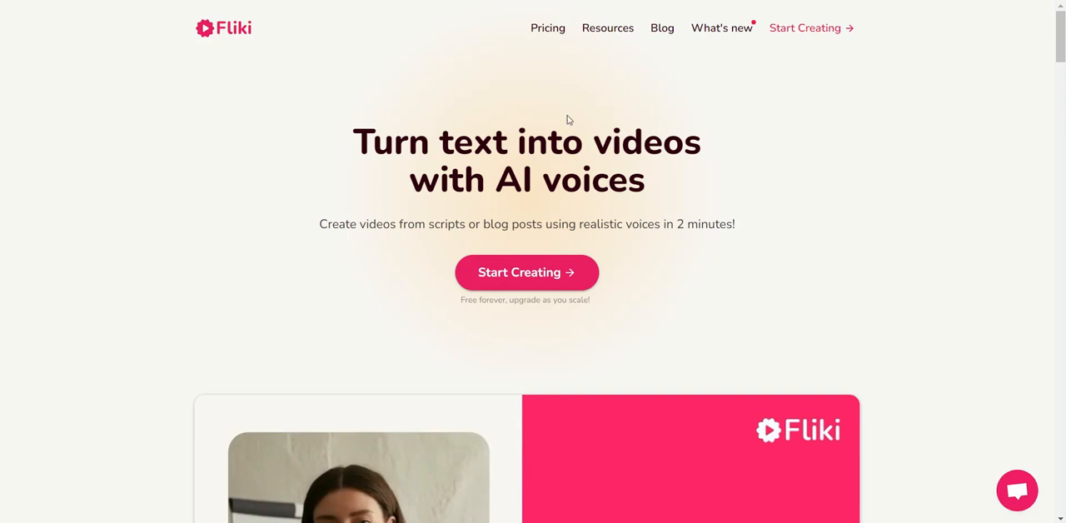
Step: Scroll down to the example videos and briefly play the Product Promotion video
scroll(down, 3)
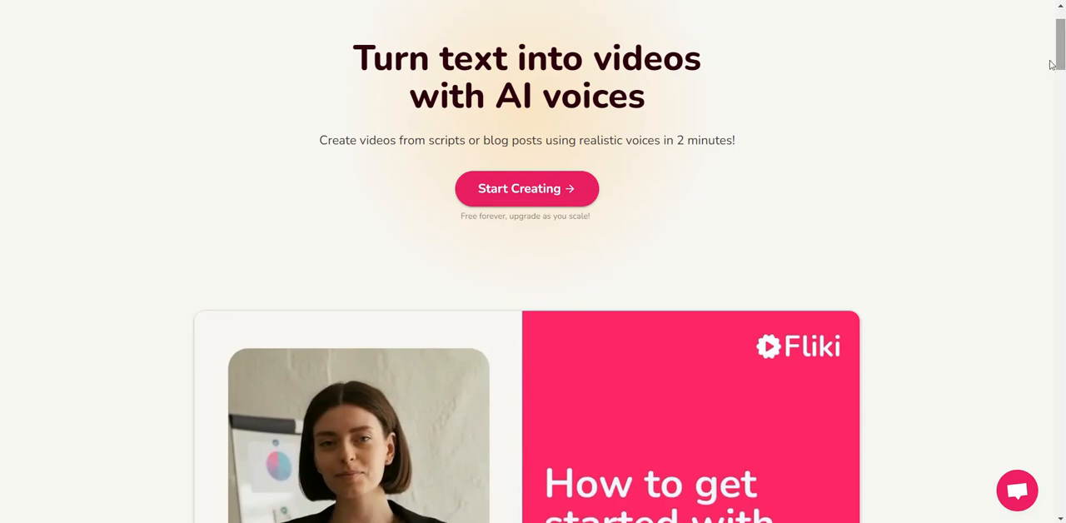
mouse_move(675, 109)
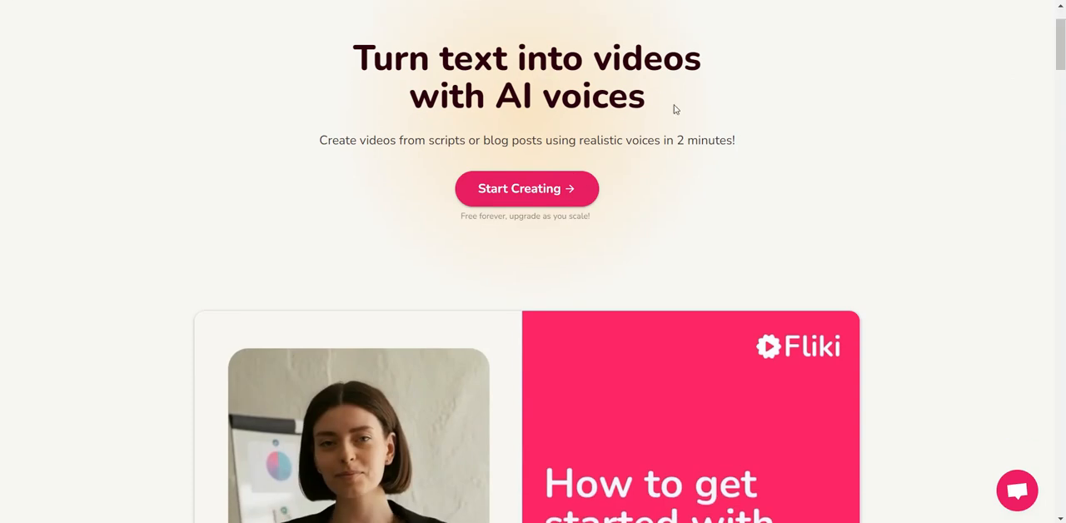
scroll(down, 3)
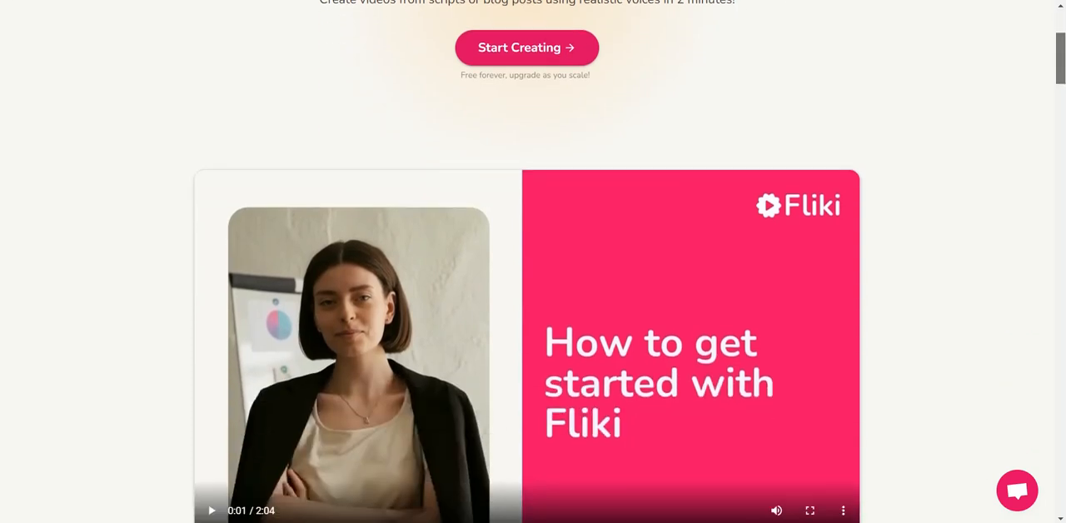
scroll(down, 3)
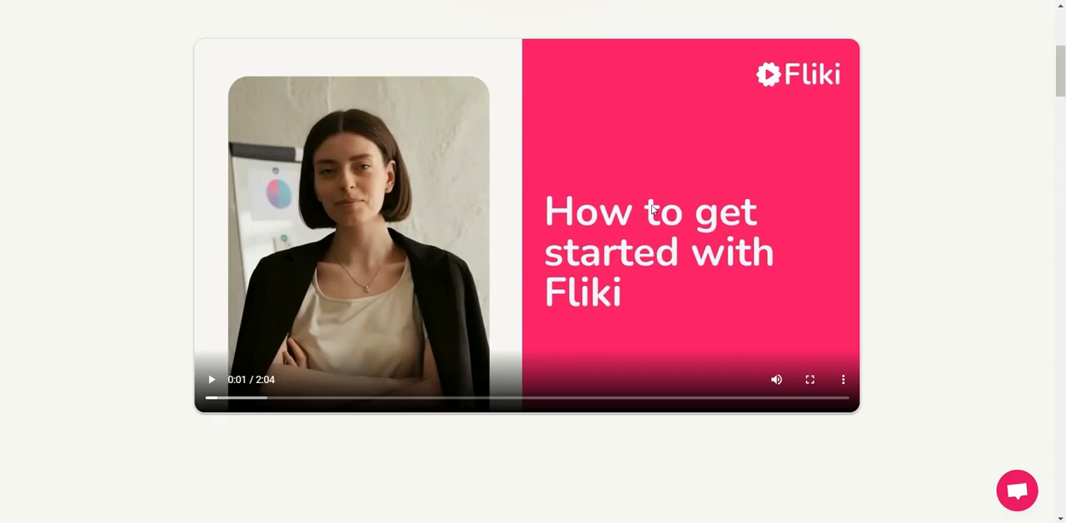
mouse_move(1060, 112)
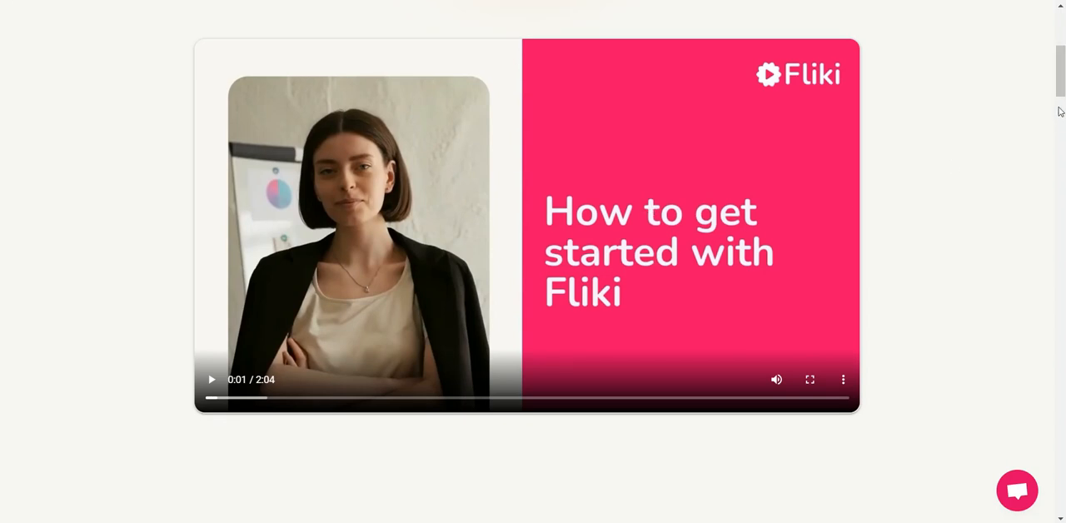
scroll(down, 3)
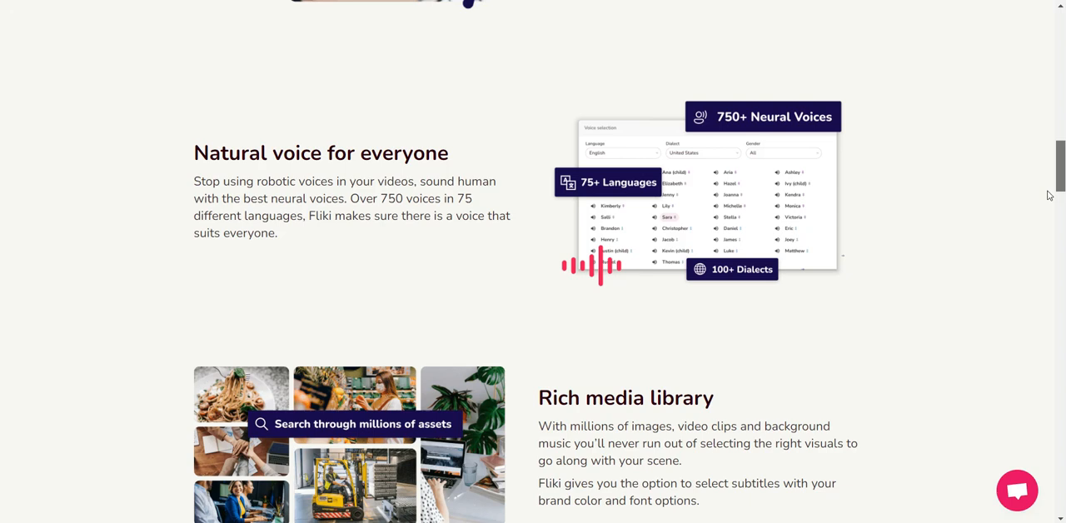
scroll(down, 3)
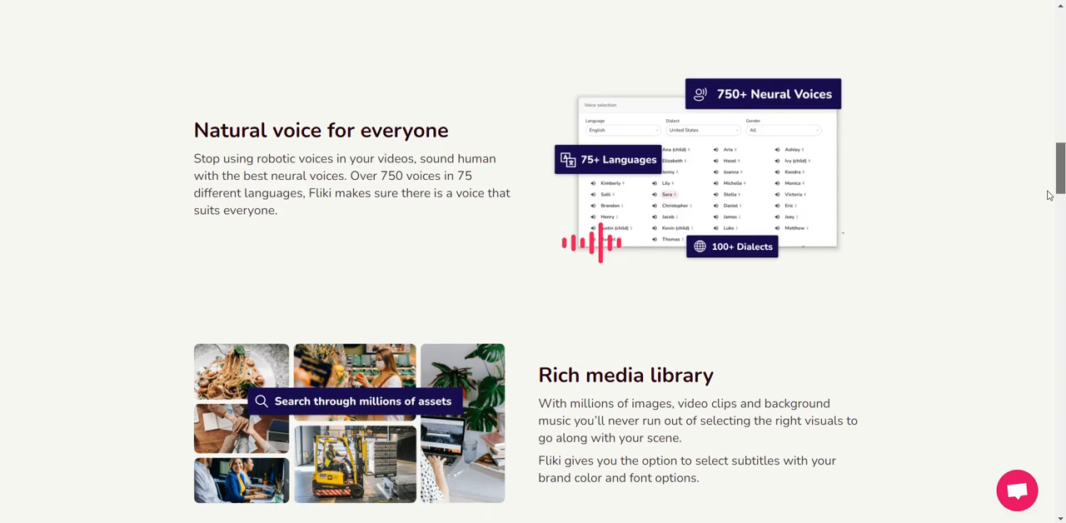
scroll(down, 3)
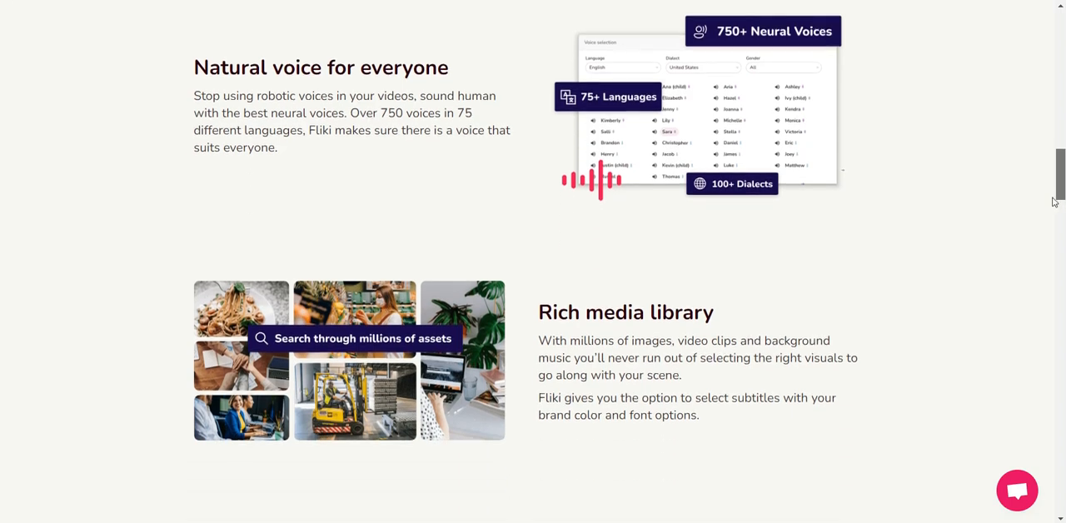
scroll(down, 3)
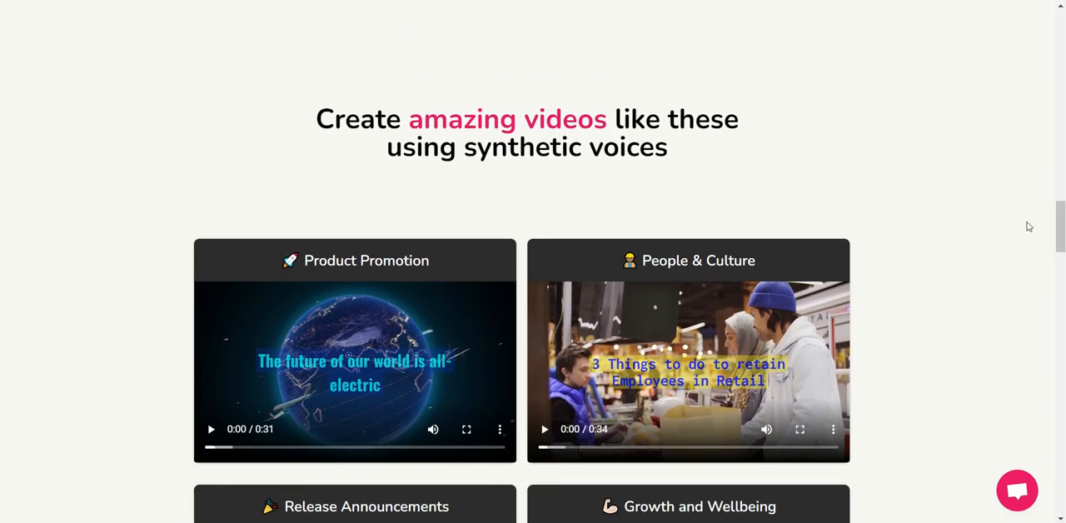
scroll(down, 3)
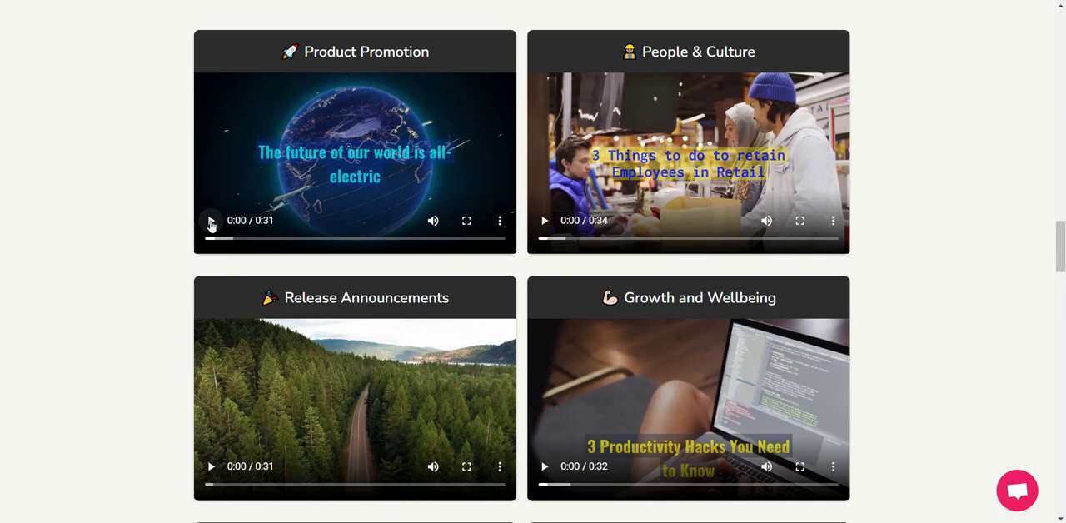
click(211, 220)
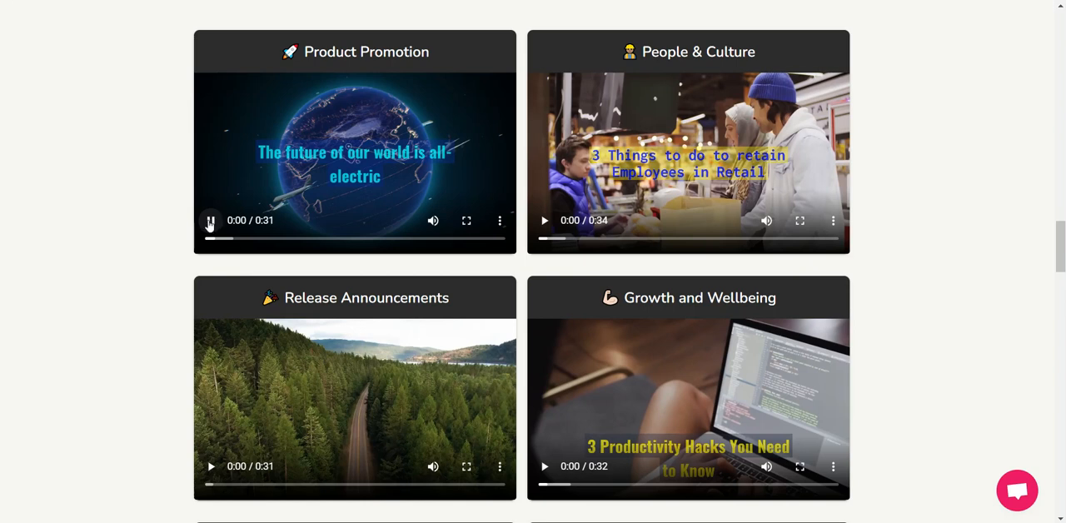
click(210, 220)
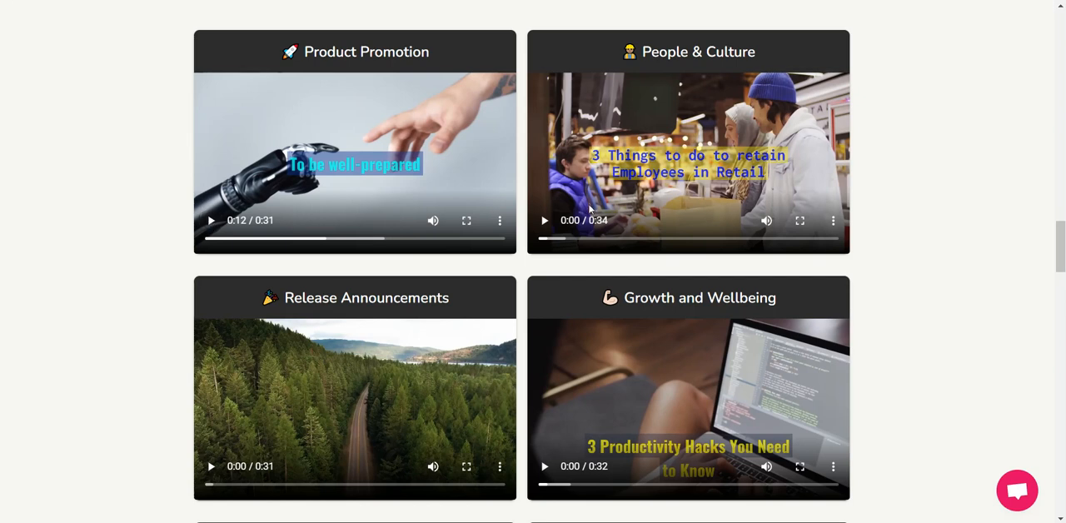
Step: Play and pause the People & Culture and Release Announcements videos, then play Growth and Wellbeing
click(544, 220)
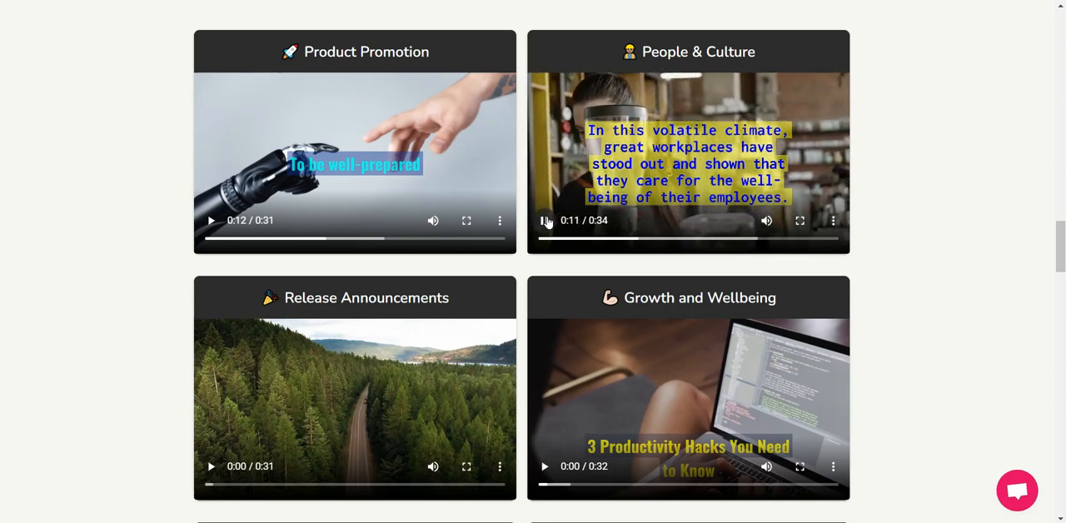
click(544, 220)
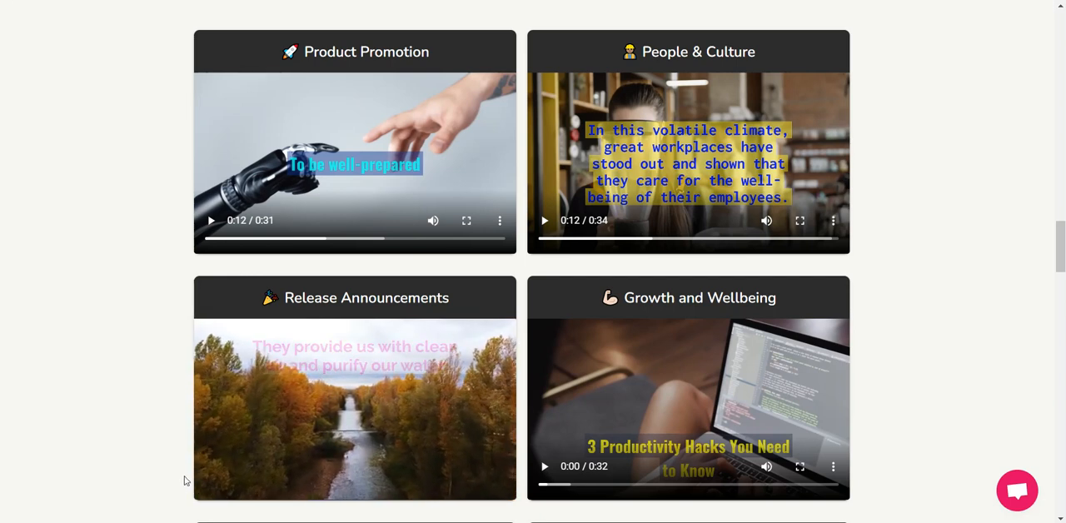
click(210, 466)
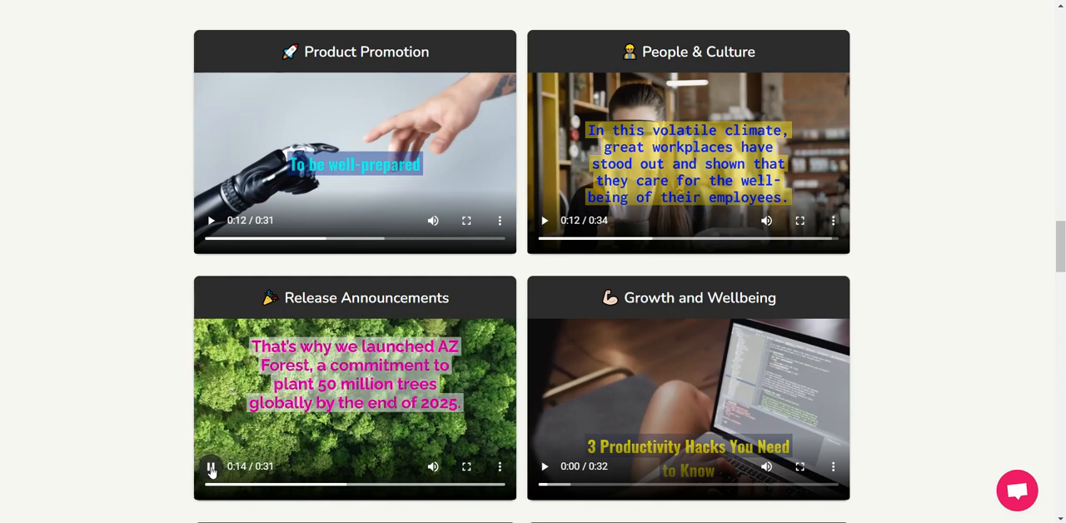
click(211, 467)
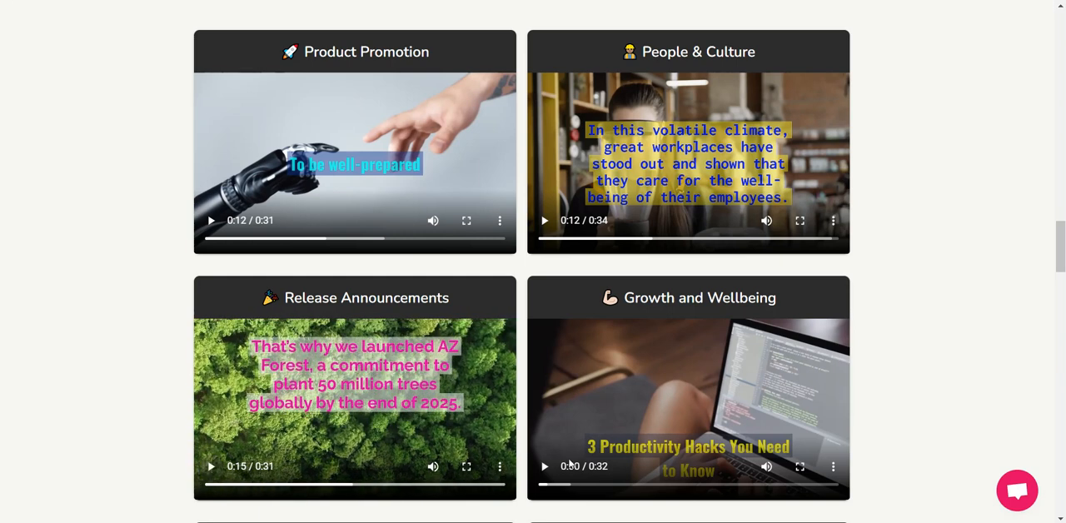
click(544, 467)
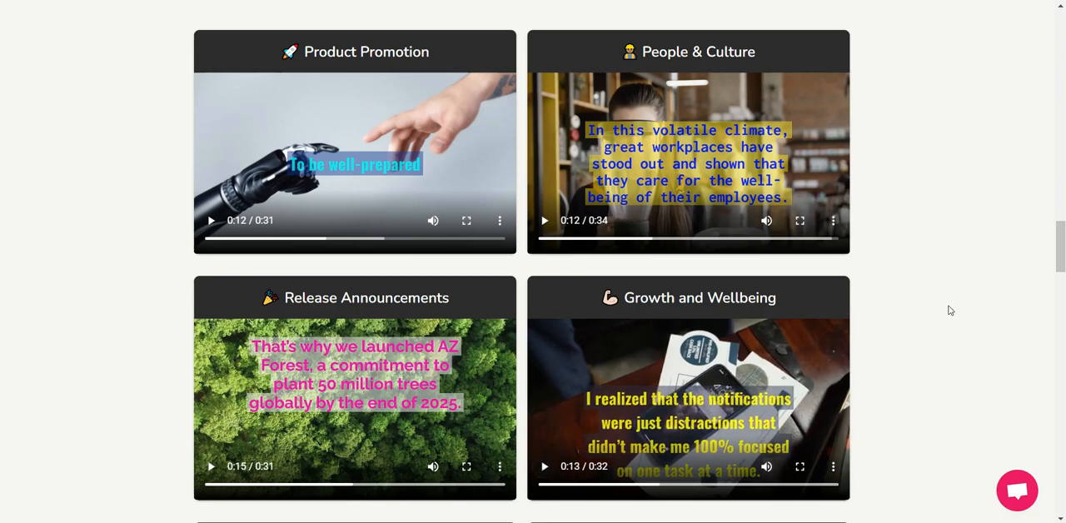
scroll(down, 3)
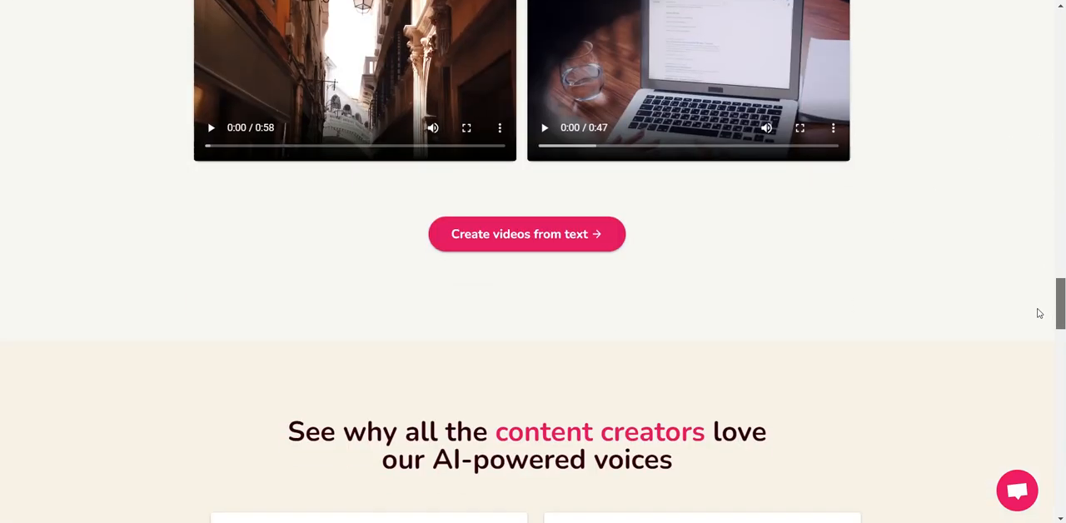
scroll(down, 3)
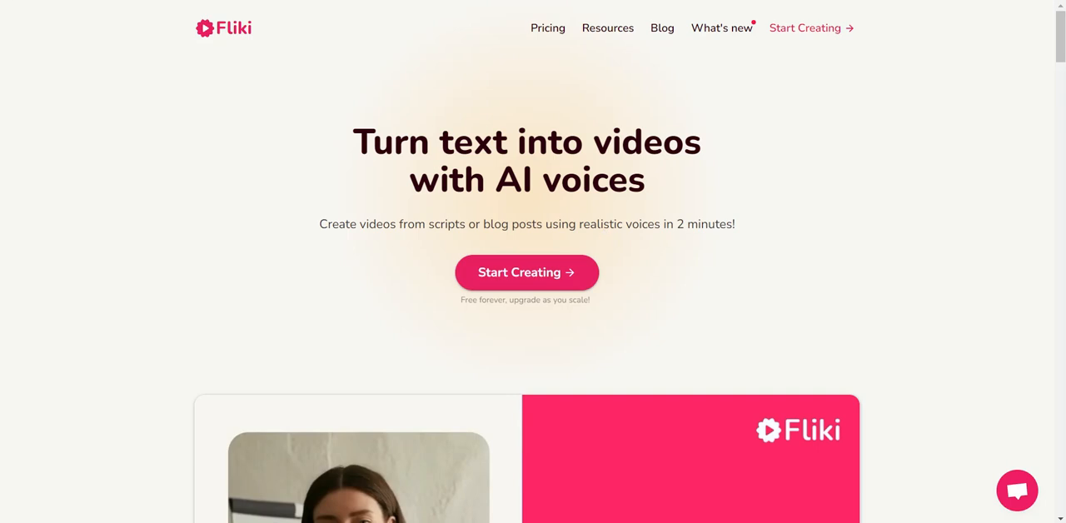
Step: Enter the Studio via Start Creating and open '6 Ways to Reduce Stress and Anxiety Without Medication'
click(526, 272)
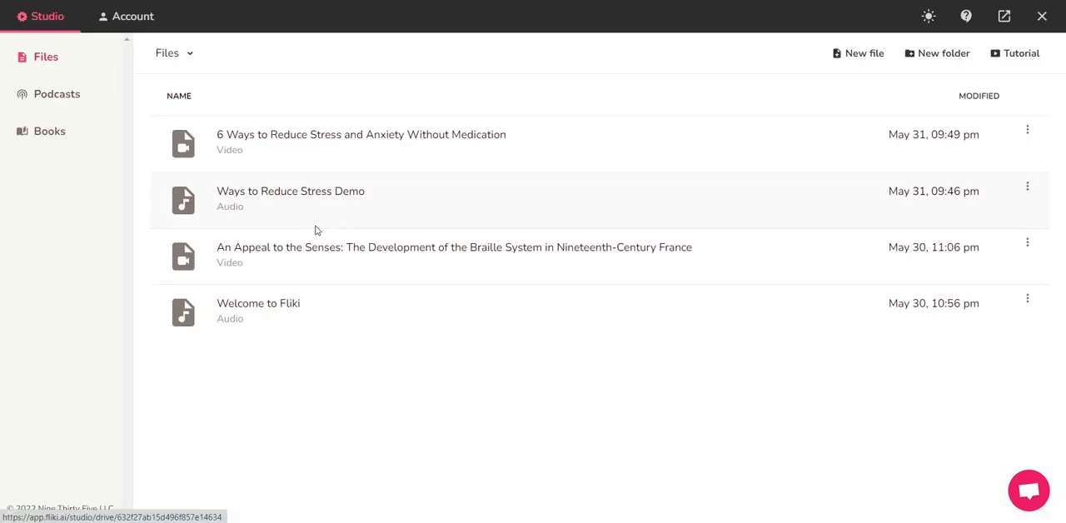
mouse_move(265, 192)
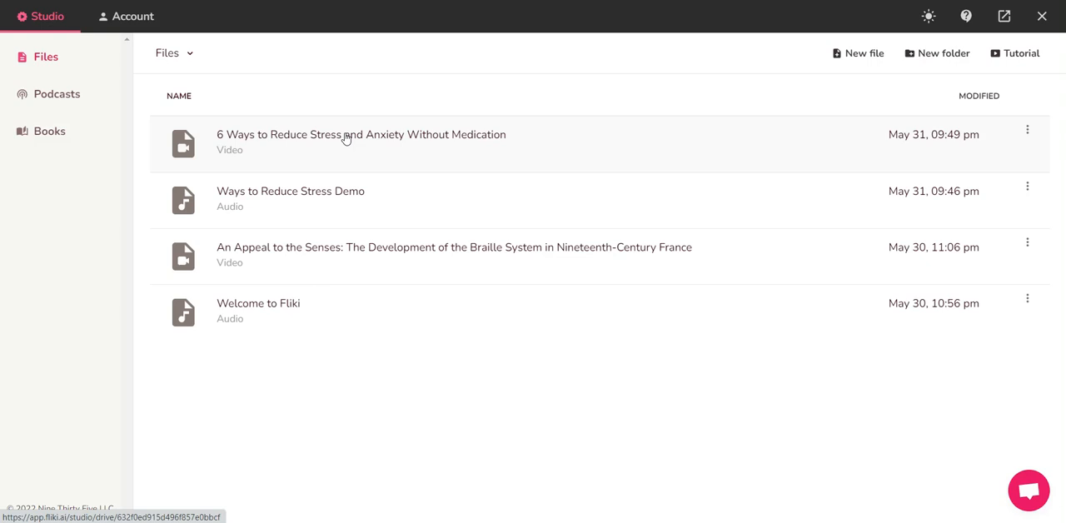
click(361, 134)
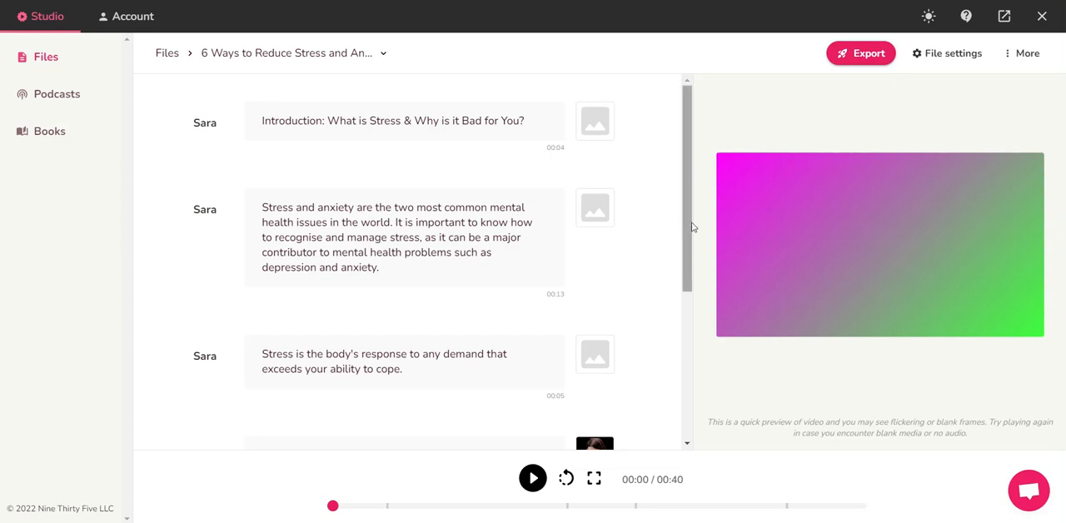
scroll(down, 3)
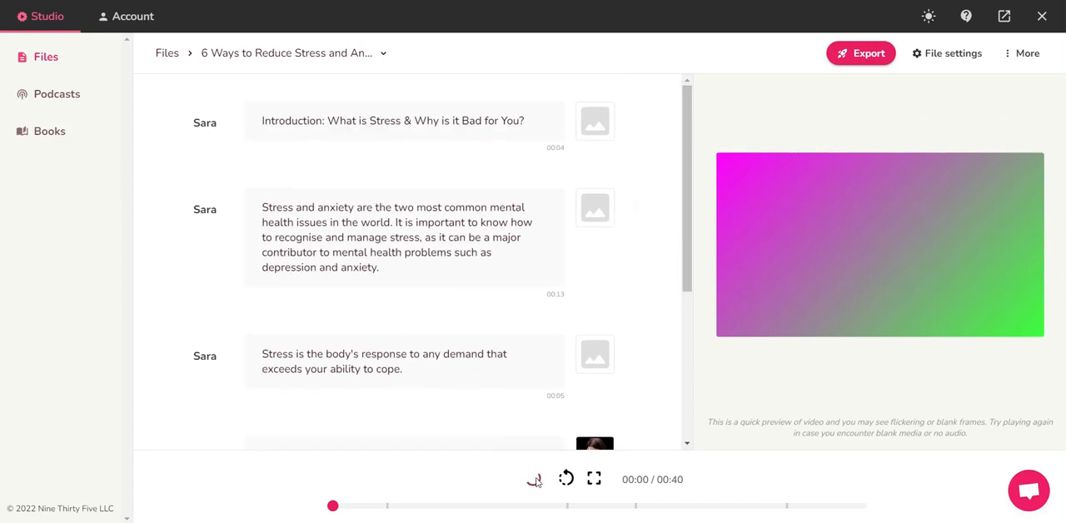
click(533, 479)
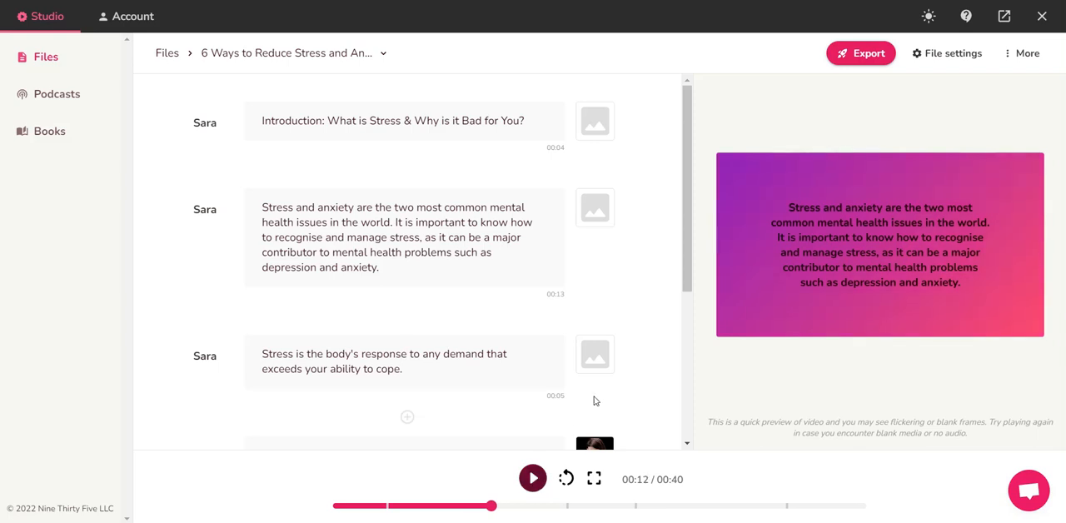
mouse_move(595, 208)
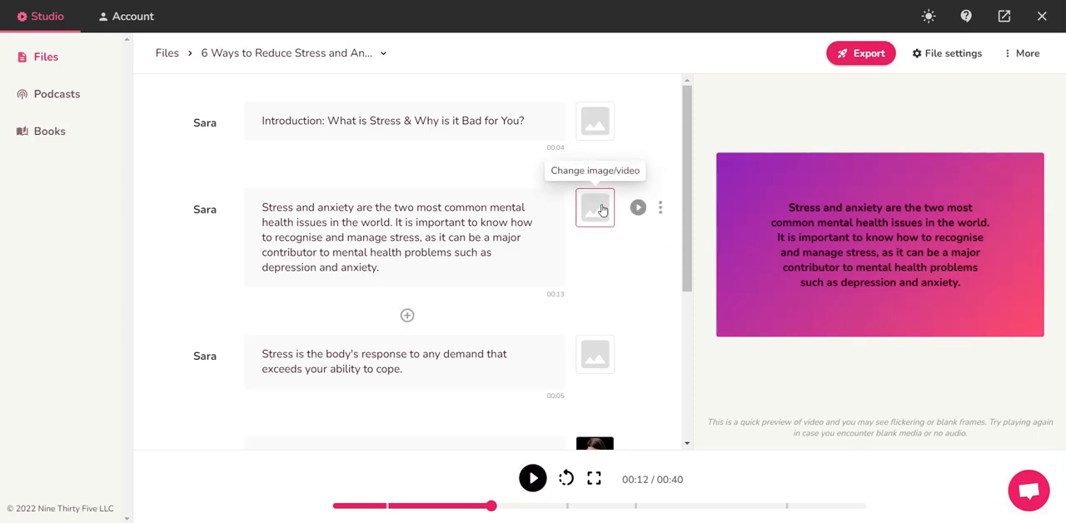
Step: Search stock media for 'stress' and set the man-with-painful-headache clip on scene two
click(594, 207)
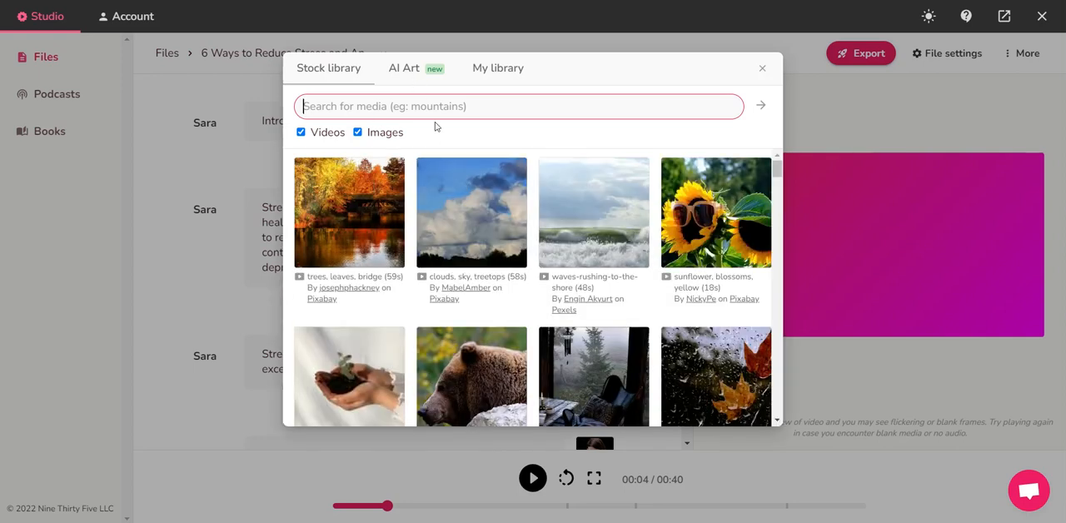
text(stress)
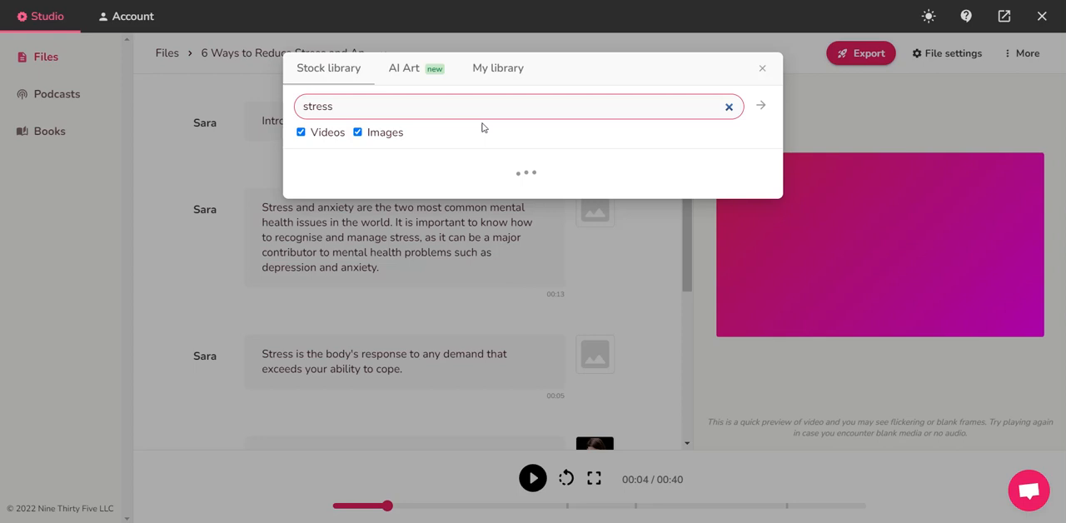
click(758, 105)
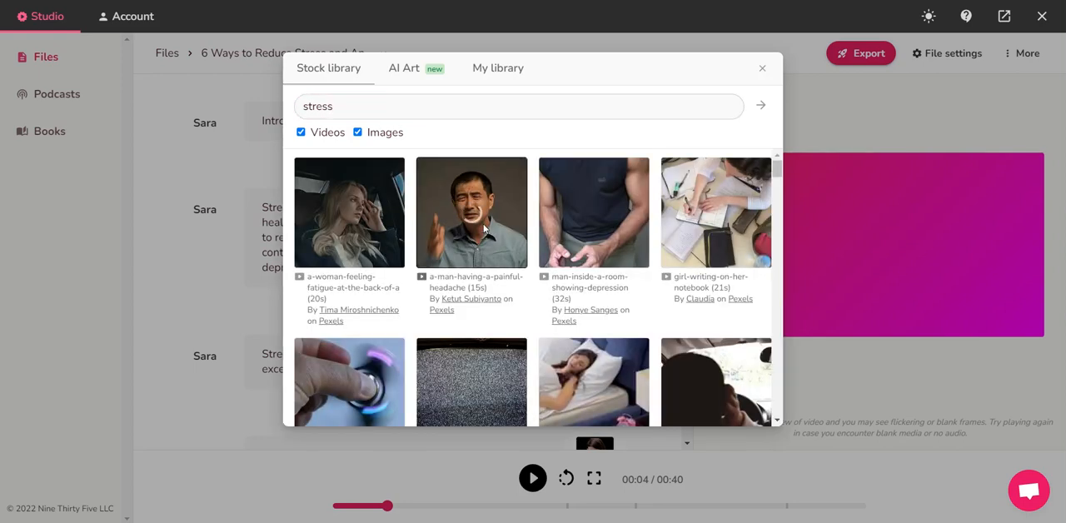
click(760, 67)
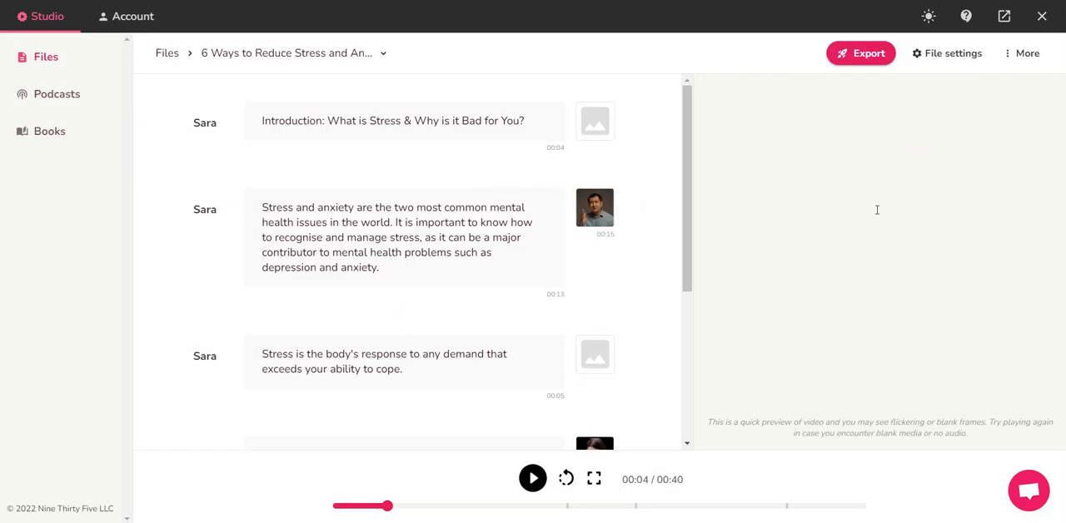
scroll(down, 3)
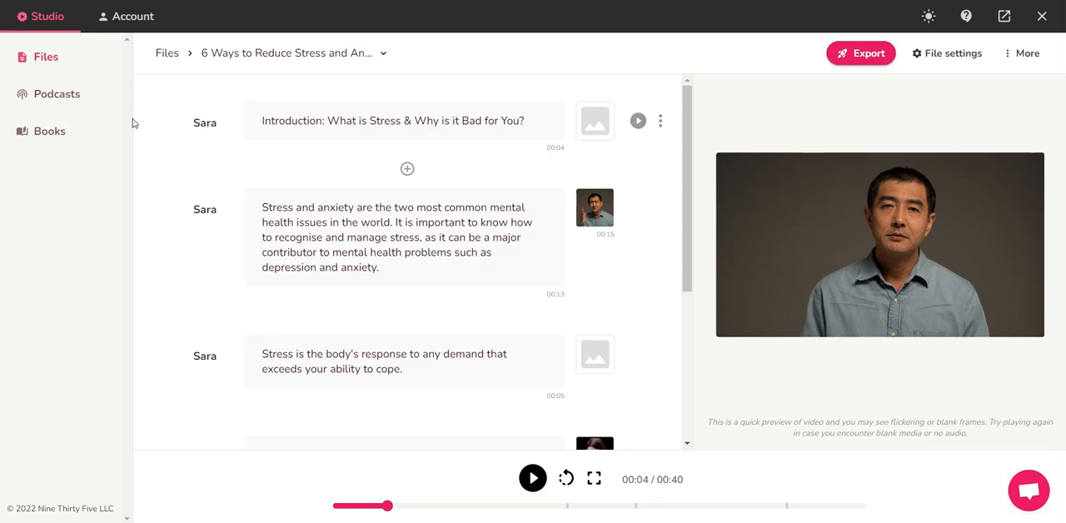
Step: Return to the Studio file list from the sidebar's Files entry
click(46, 57)
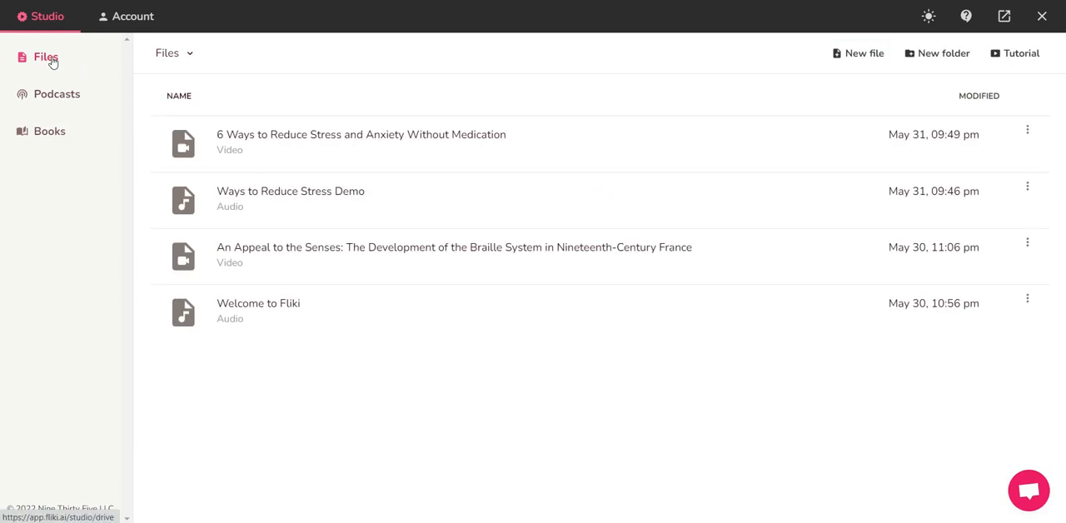
mouse_move(791, 107)
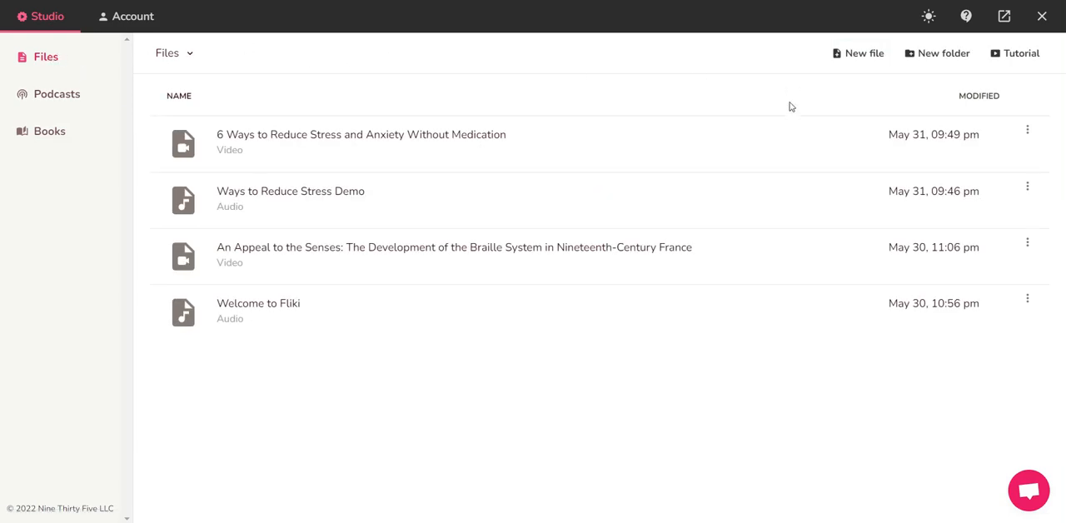
mouse_move(791, 97)
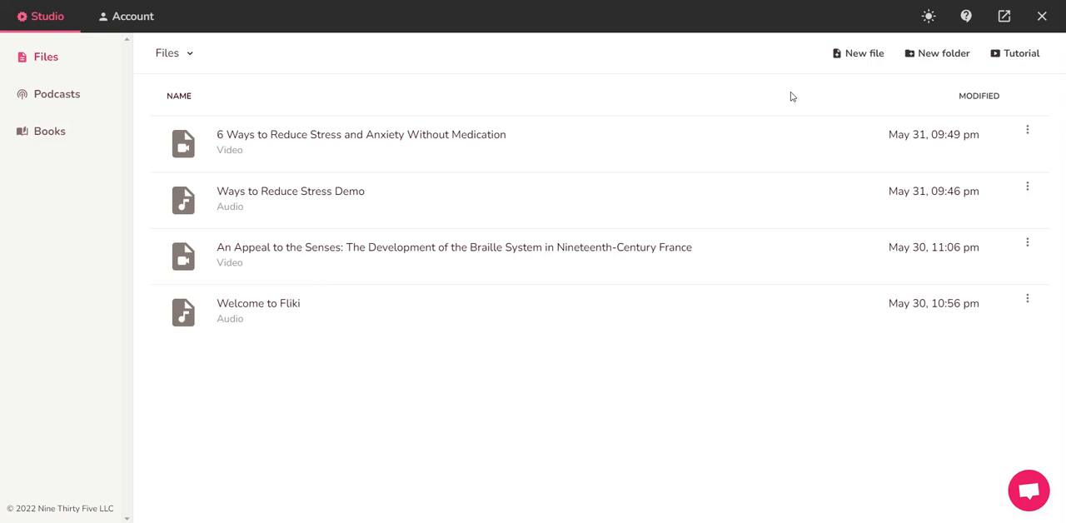
mouse_move(803, 96)
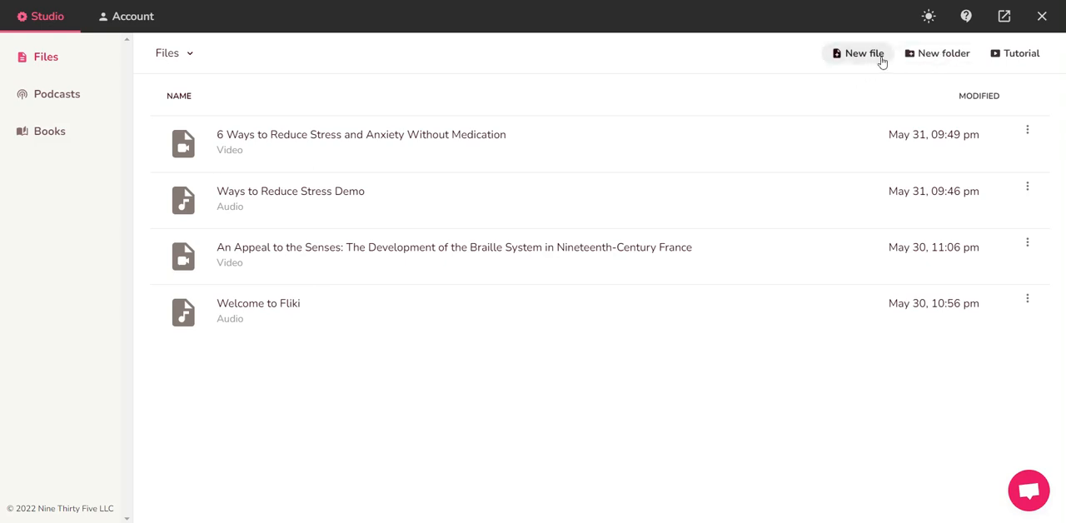
mouse_move(867, 60)
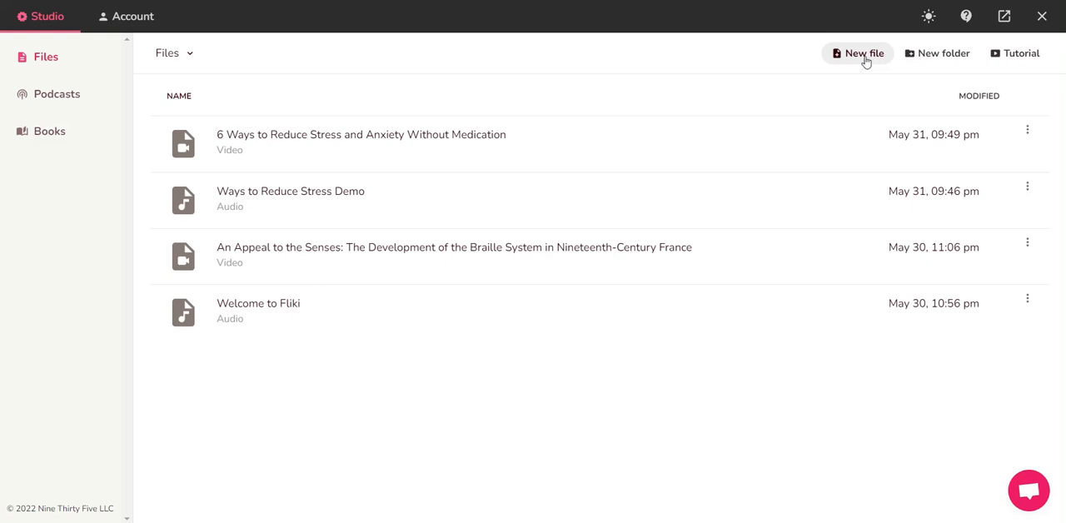
Step: Create a new Video file named 'Demo' through the New file dialog
click(858, 53)
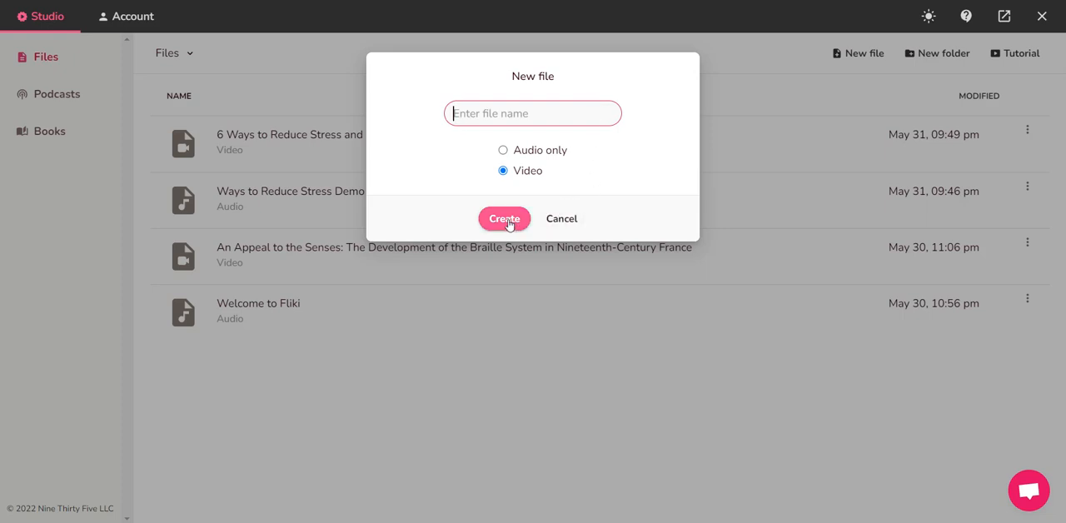
click(504, 218)
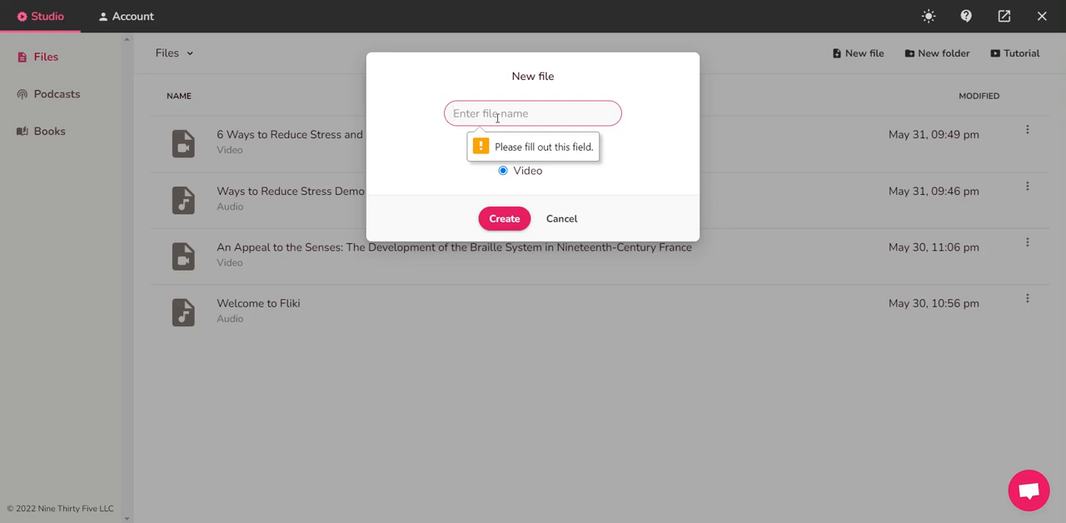
text(Demo)
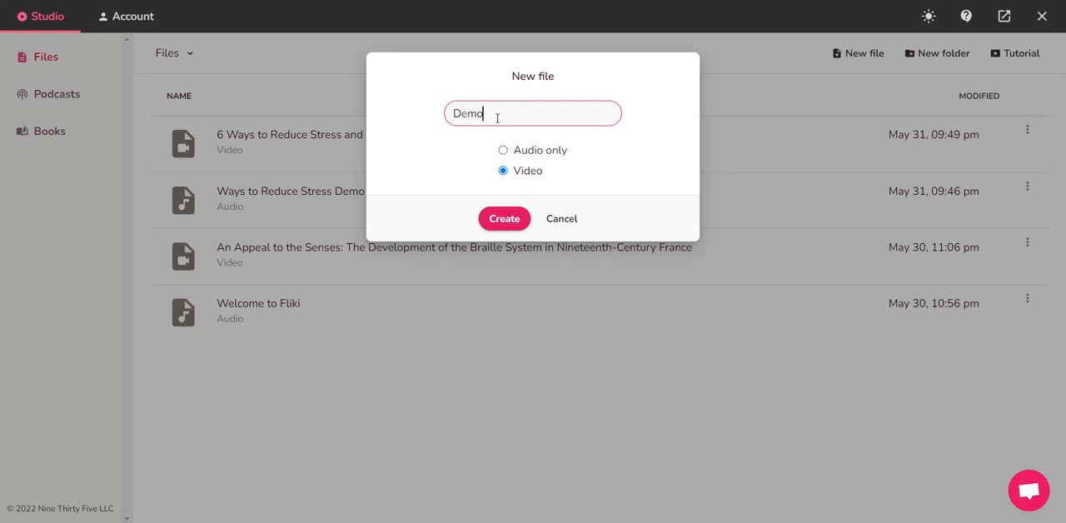
click(504, 219)
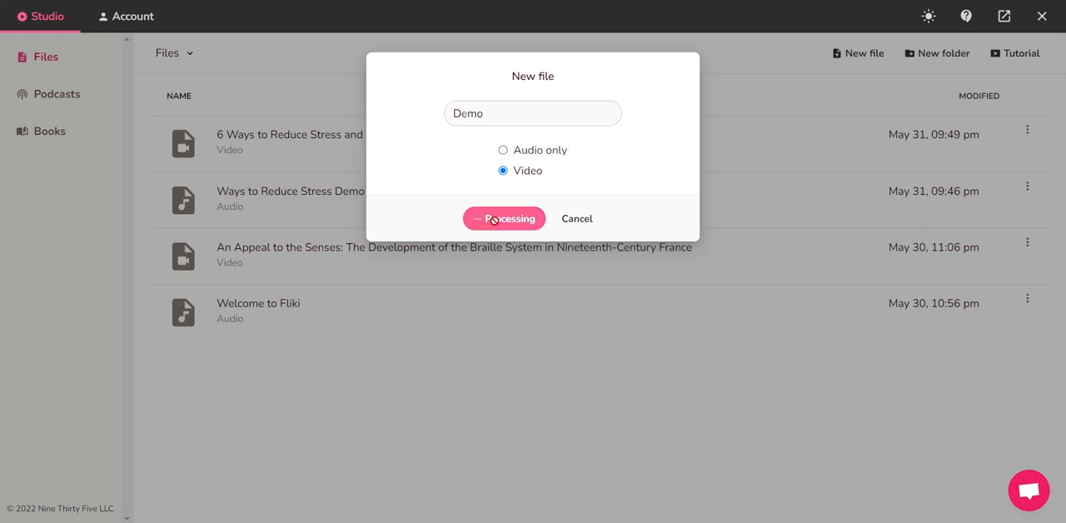
click(504, 219)
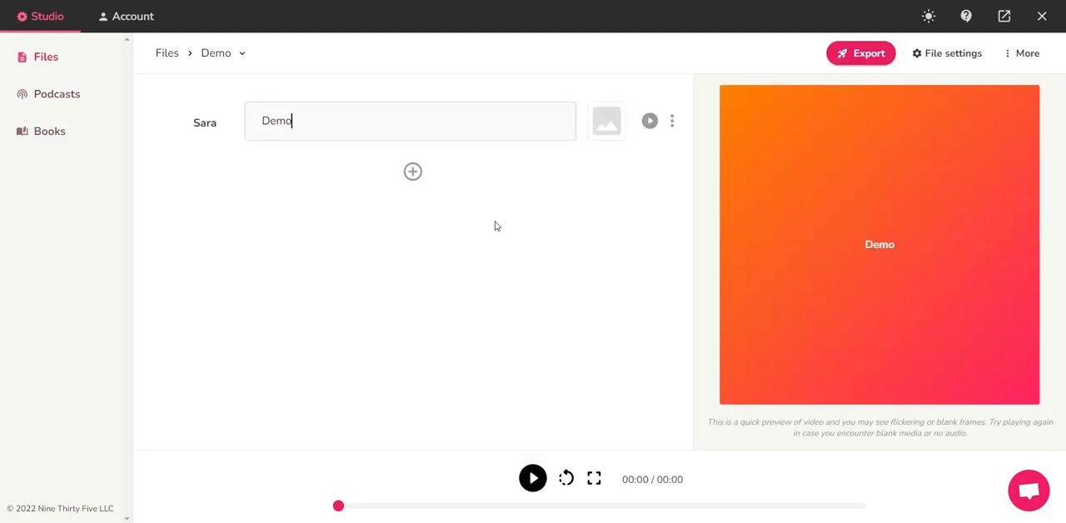
mouse_move(347, 123)
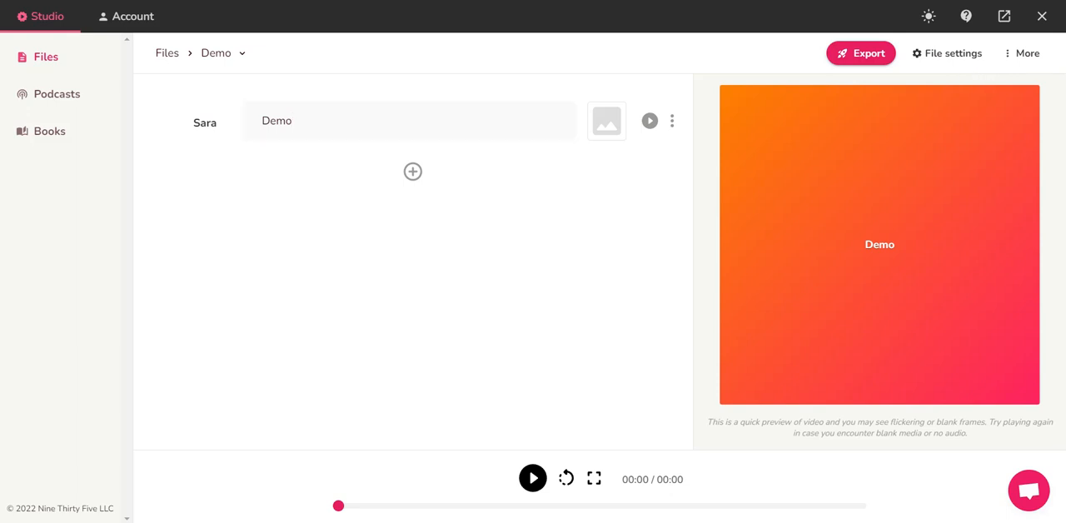
mouse_move(830, 3)
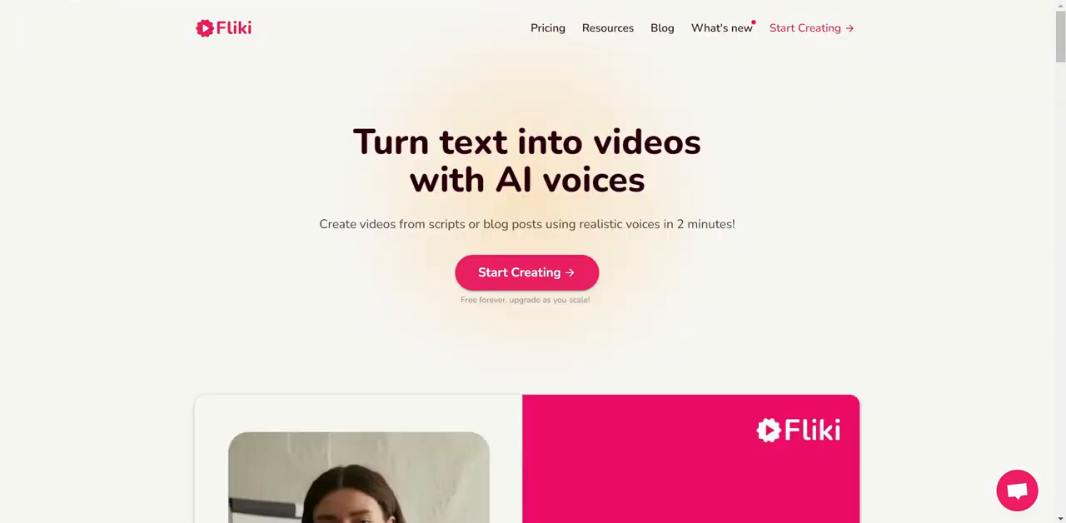
Step: Select the homepage's 'Transform blog articles into videos' heading and description to copy
scroll(down, 3)
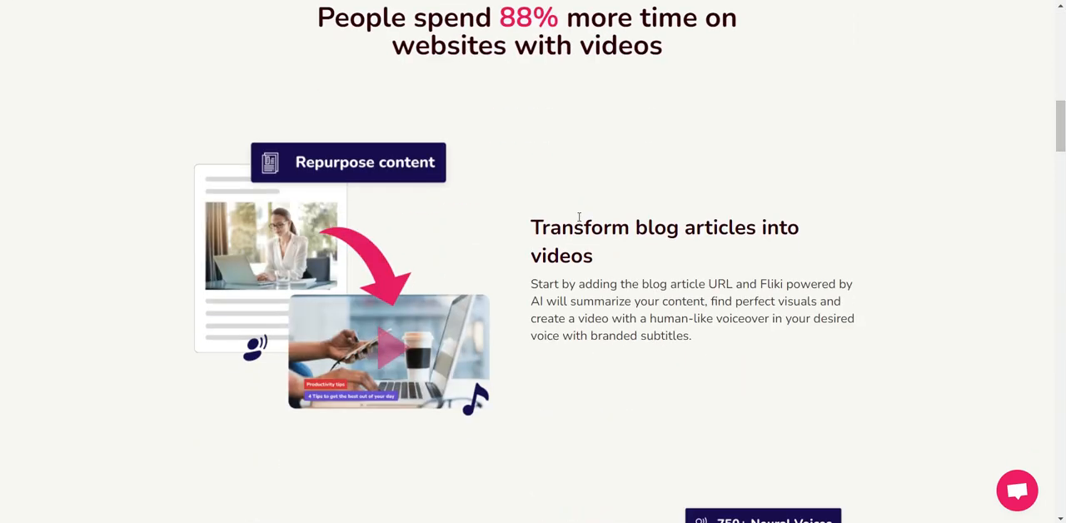
drag(530, 221, 691, 342)
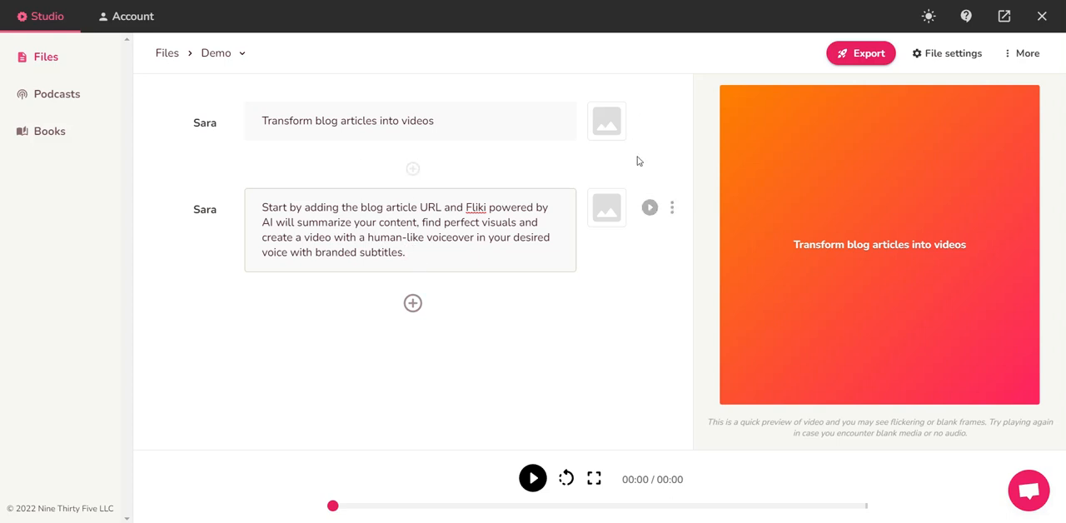
mouse_move(606, 122)
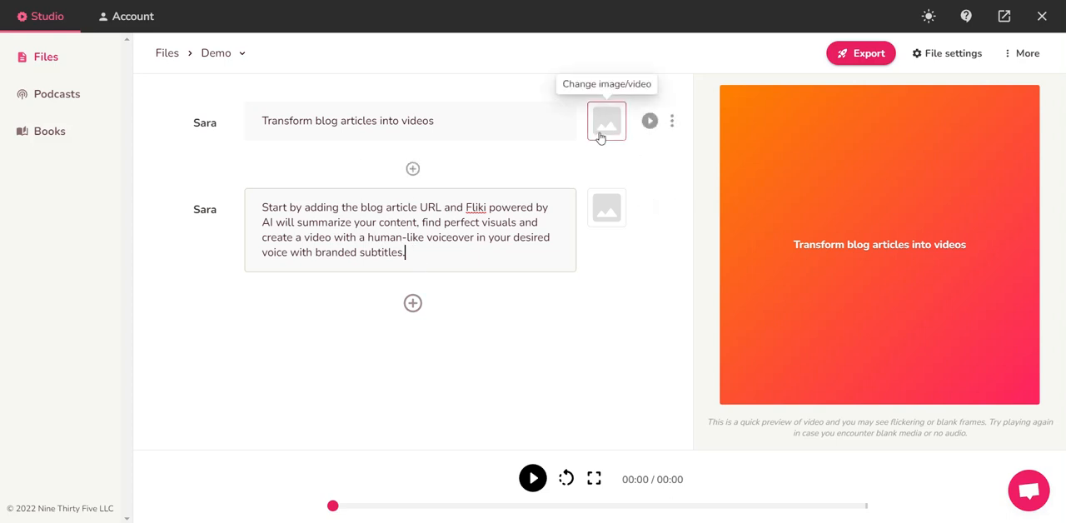
Step: Give the first Demo scene a yellow leaf stock clip and start choosing scene two's media
click(607, 121)
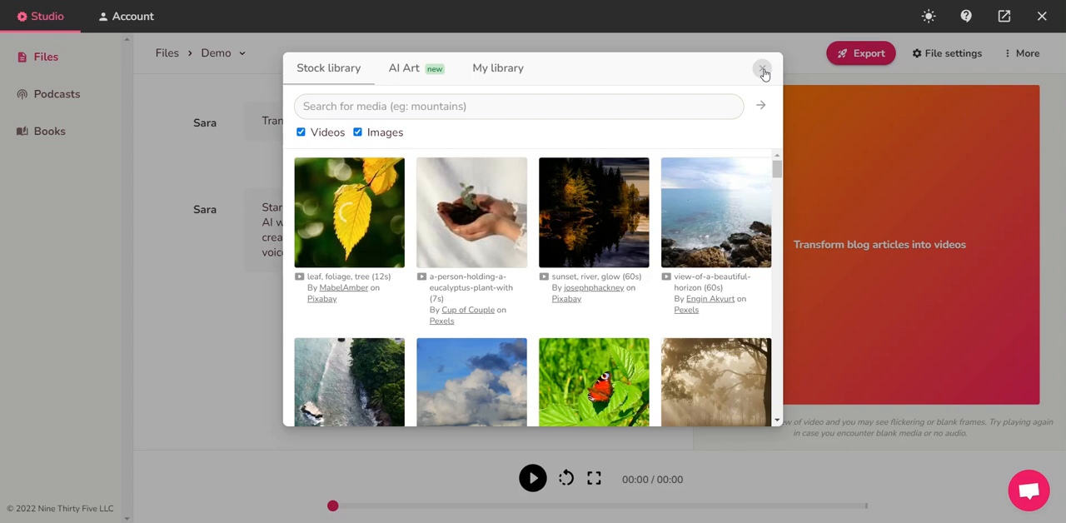
click(762, 68)
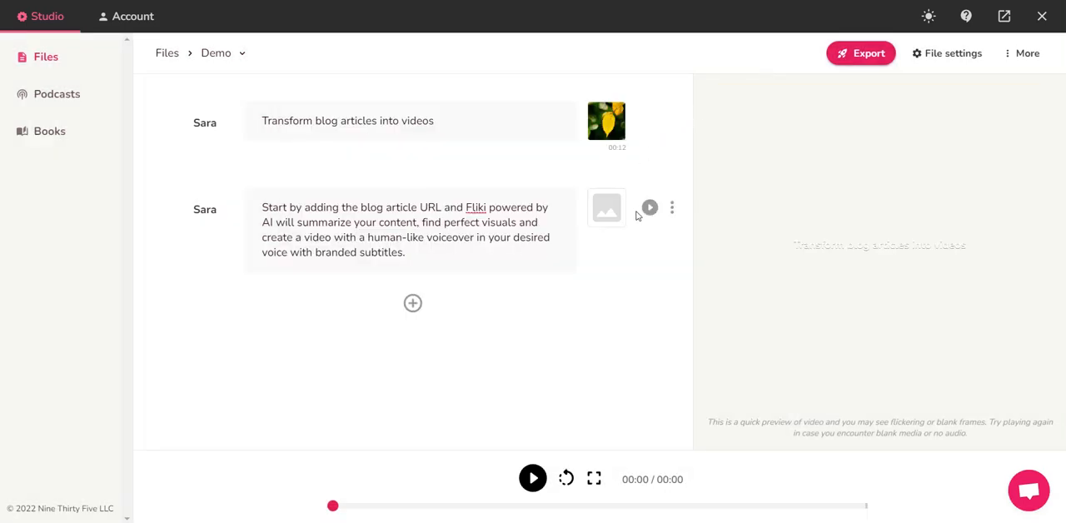
click(606, 207)
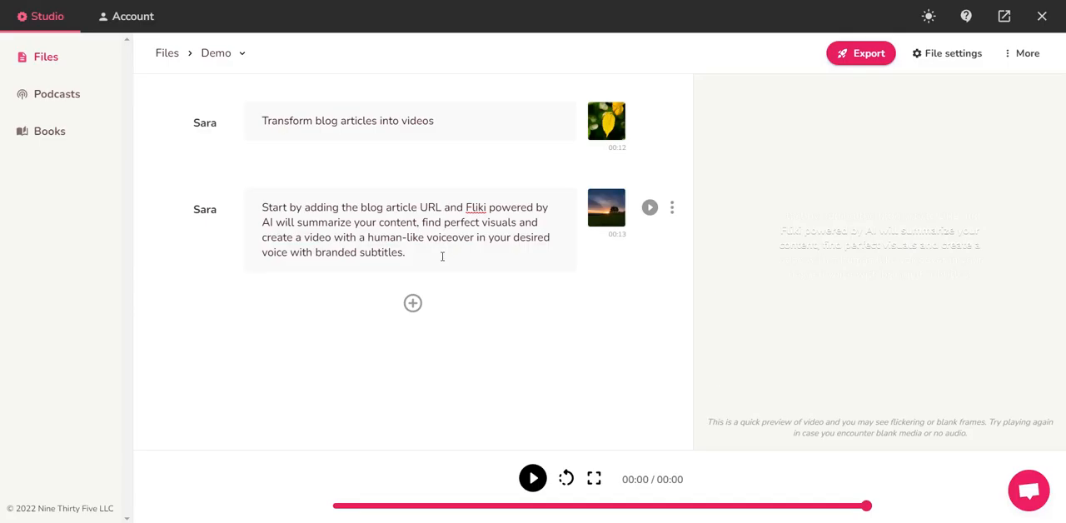
mouse_move(607, 207)
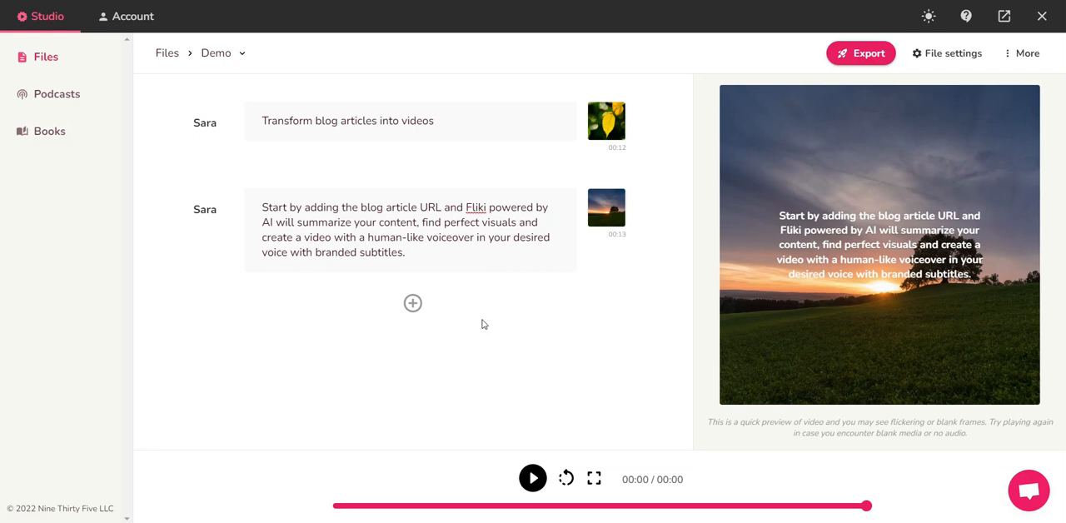
mouse_move(790, 286)
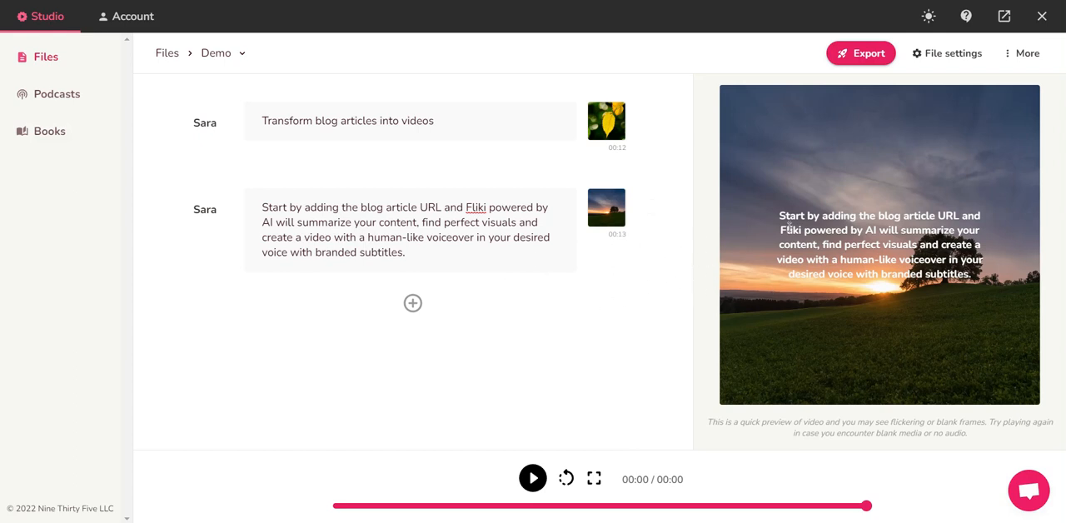
mouse_move(416, 337)
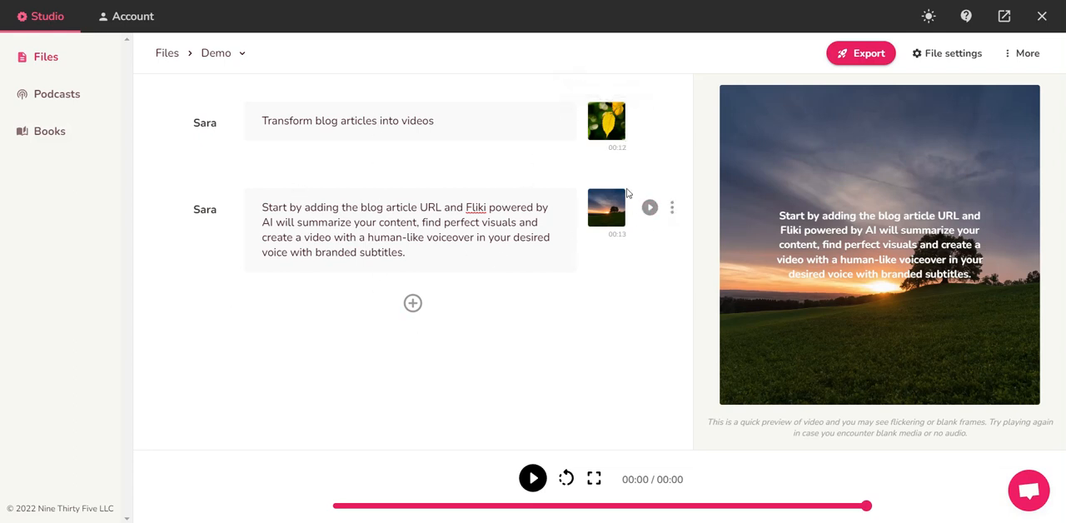
mouse_move(557, 435)
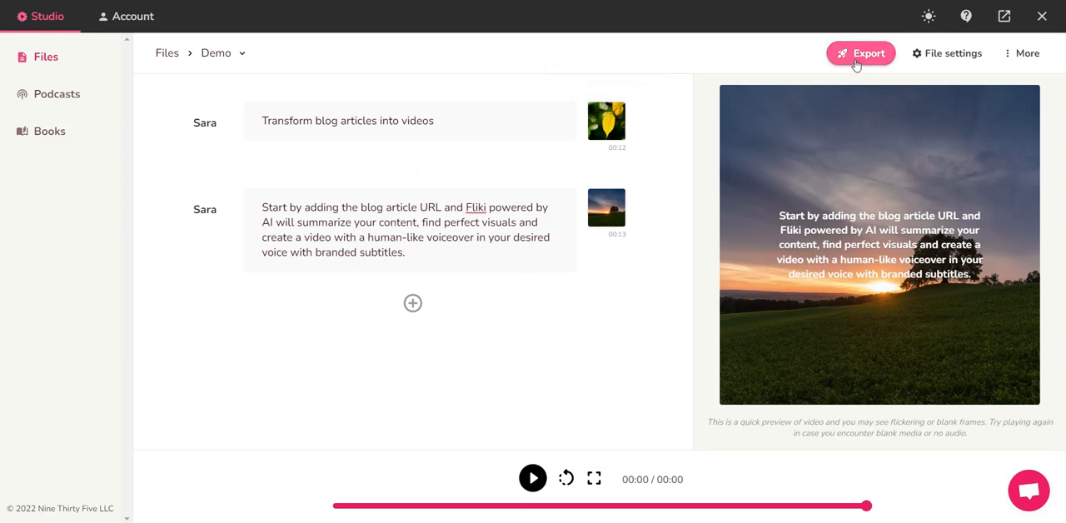
mouse_move(348, 377)
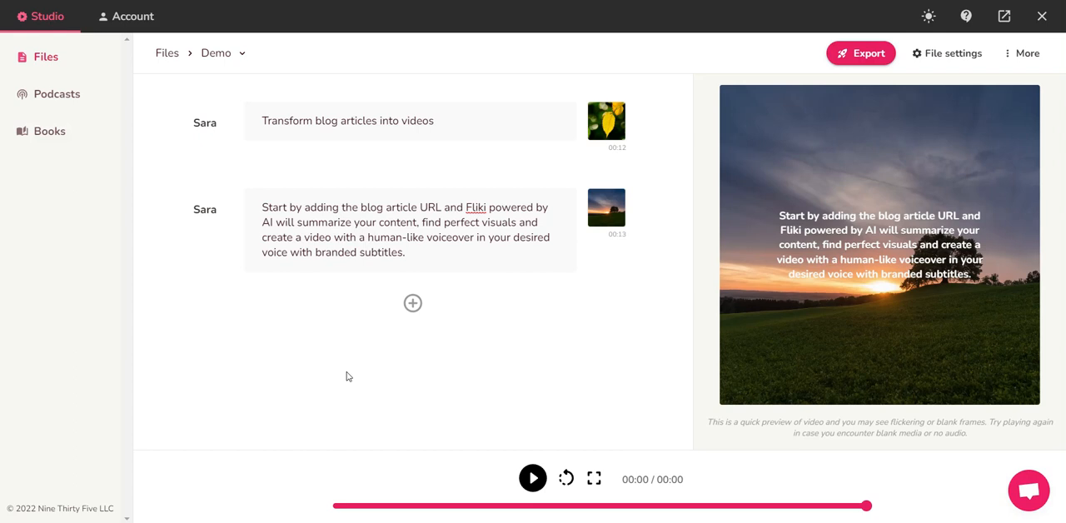
mouse_move(56, 94)
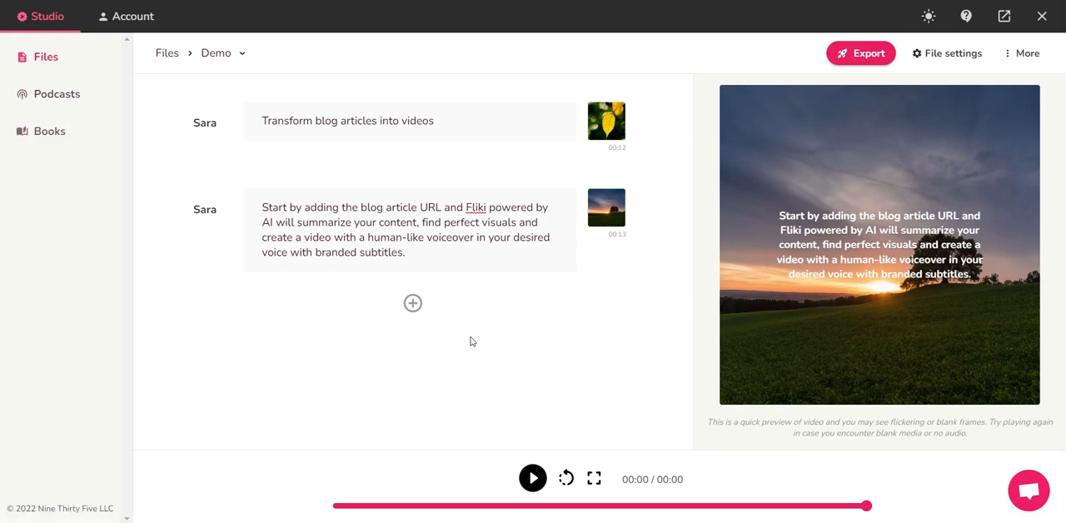
mouse_move(607, 121)
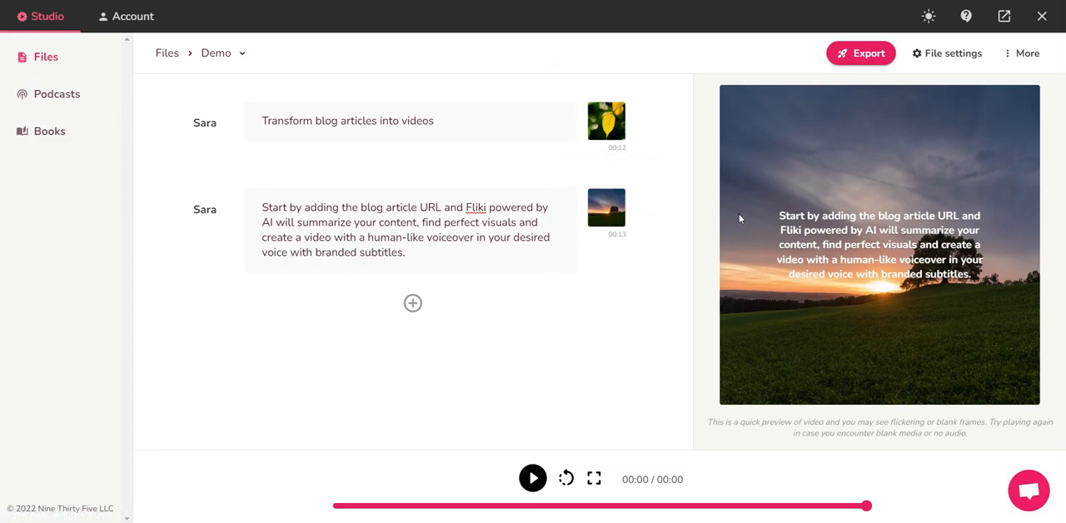
mouse_move(658, 302)
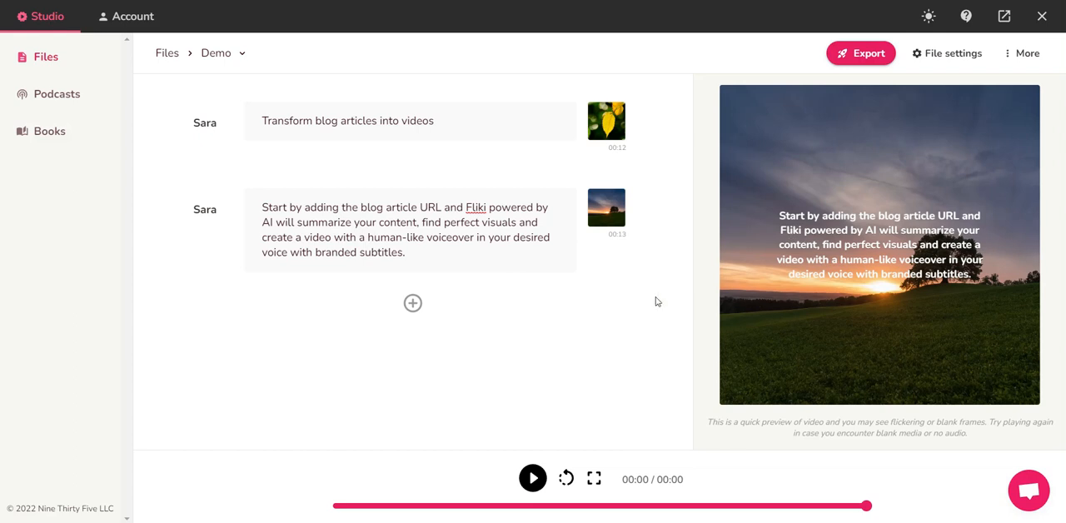
mouse_move(205, 122)
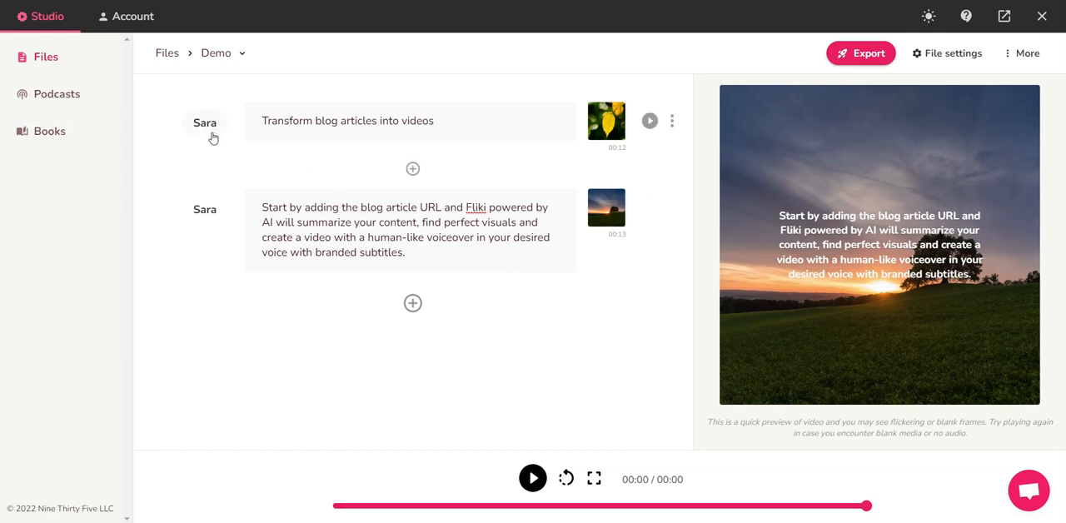
click(205, 123)
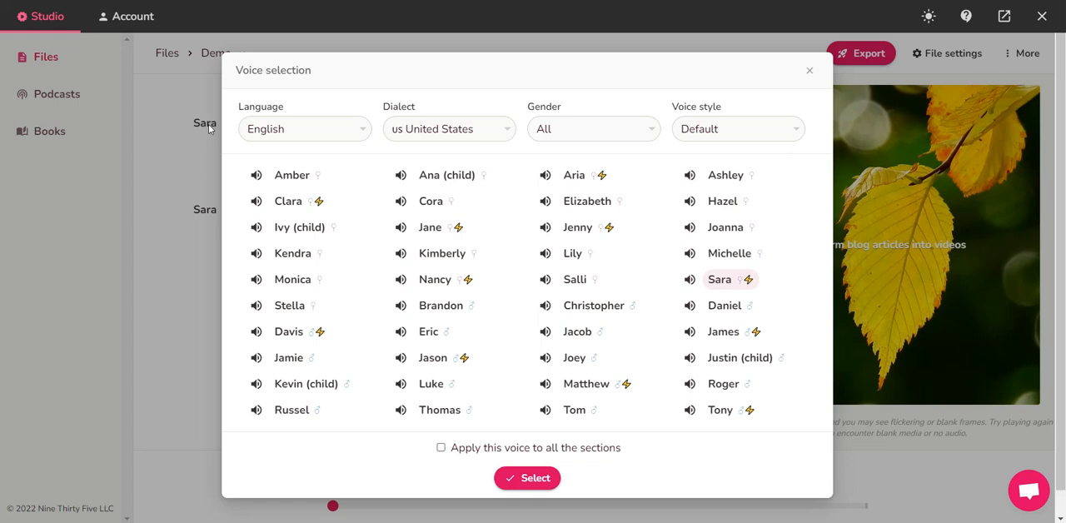
mouse_move(672, 158)
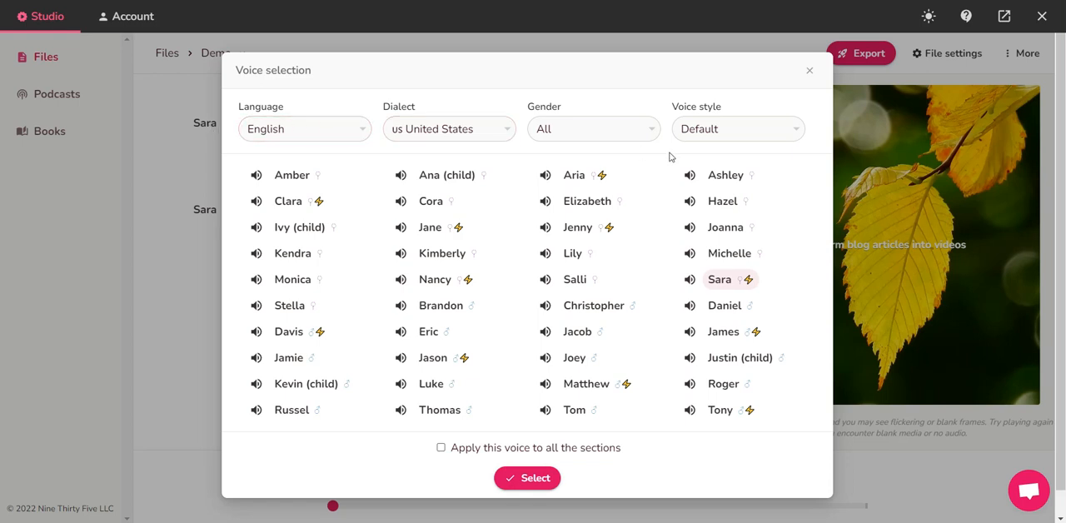
mouse_move(257, 192)
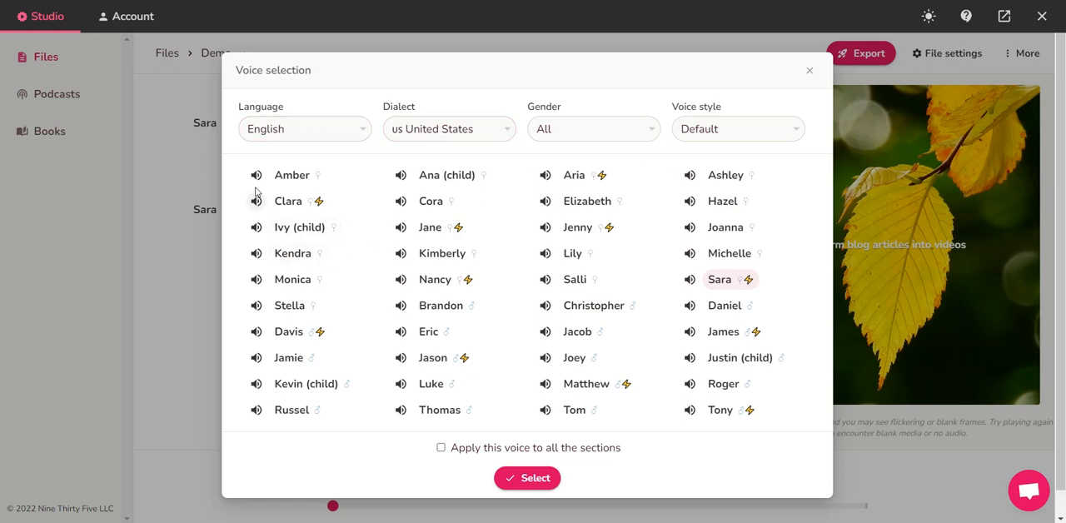
click(256, 175)
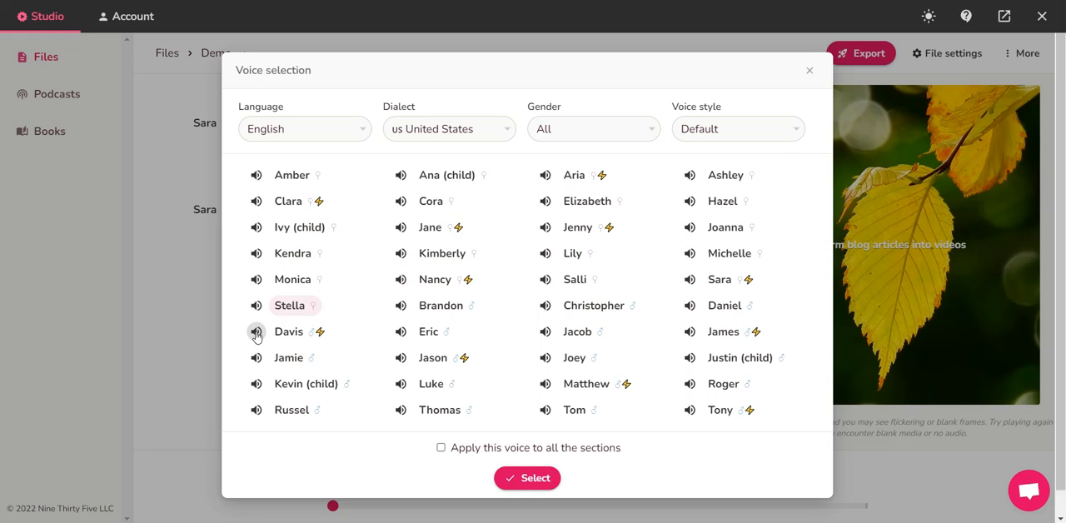
click(256, 332)
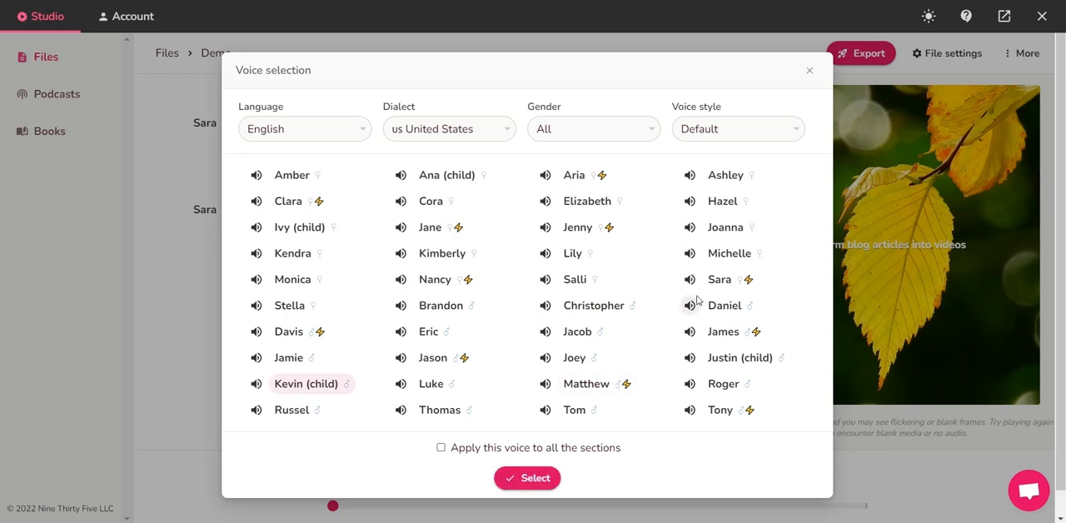
mouse_move(699, 297)
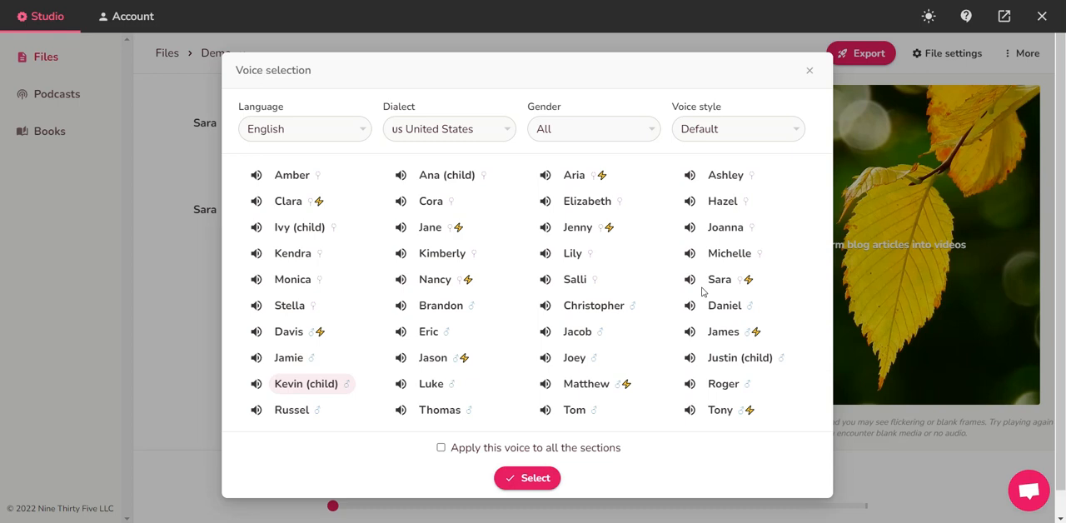
mouse_move(704, 291)
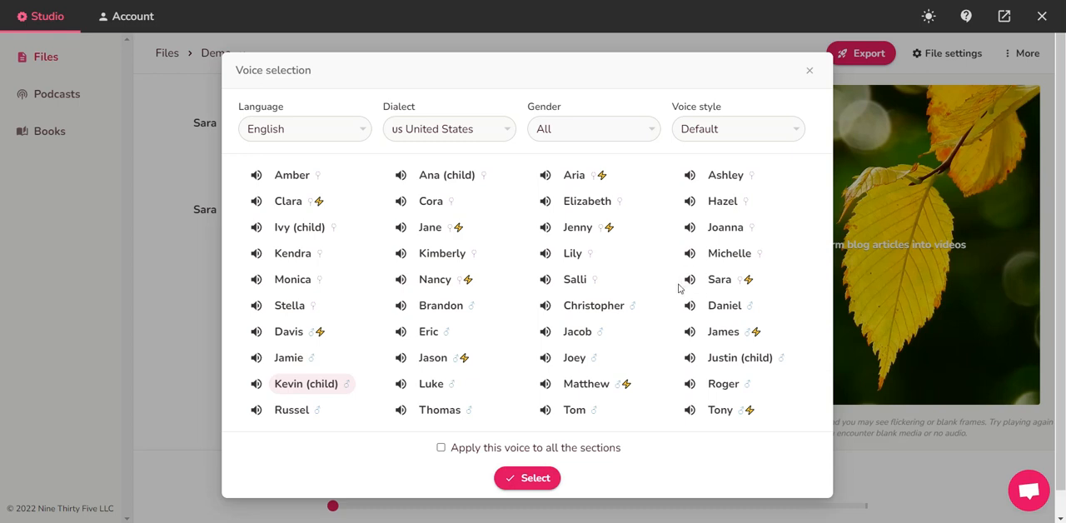
mouse_move(681, 290)
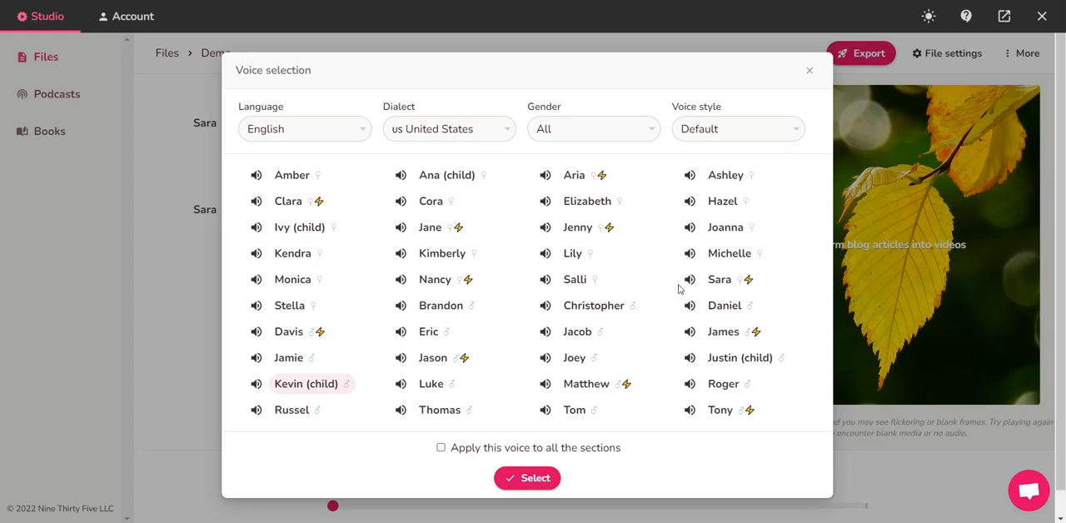
mouse_move(679, 289)
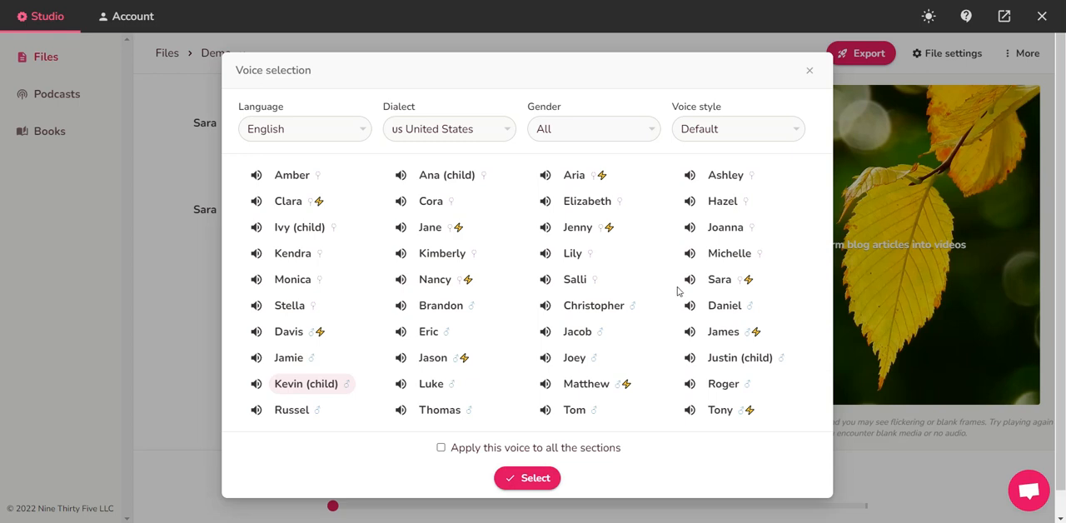
mouse_move(680, 291)
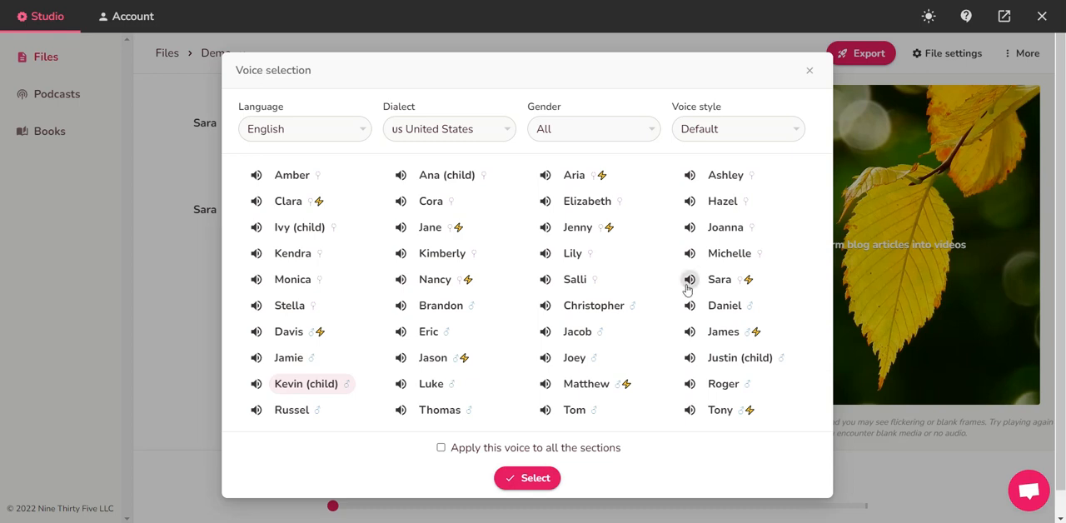
mouse_move(191, 255)
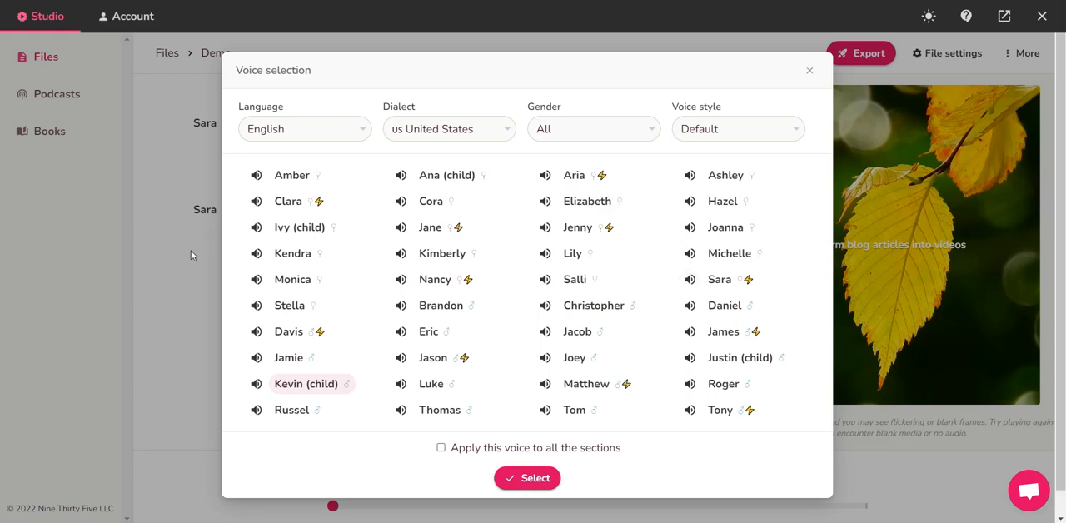
click(527, 477)
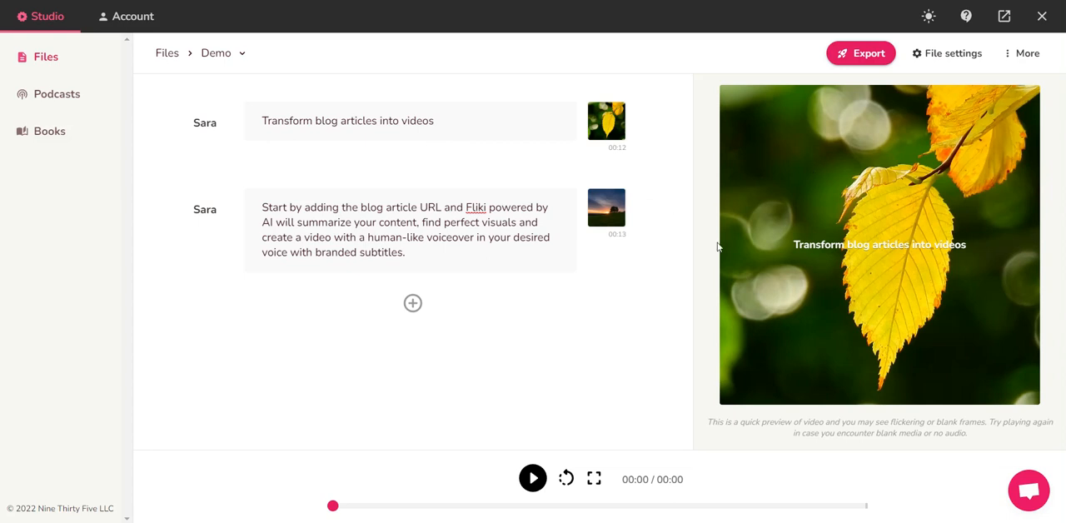
mouse_move(707, 193)
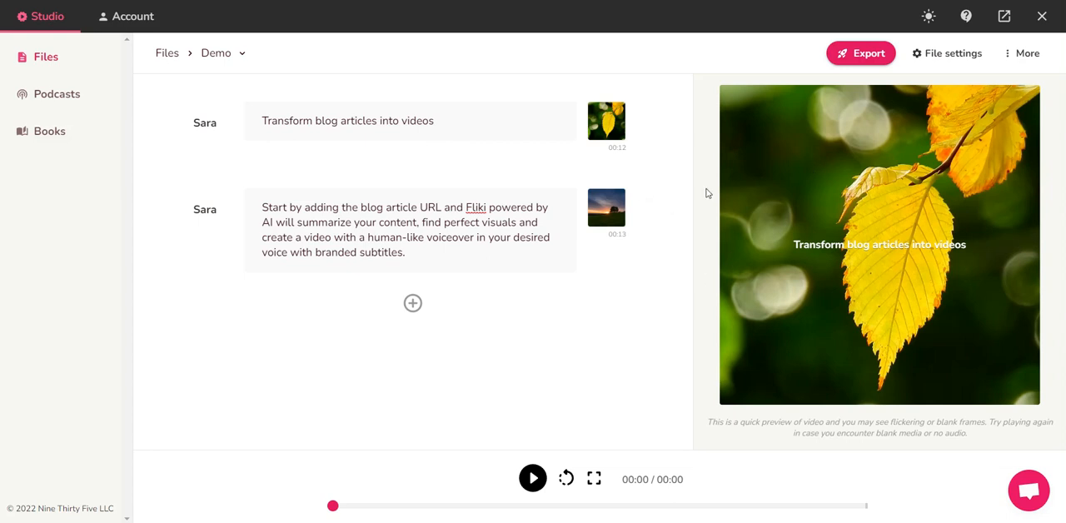
mouse_move(412, 169)
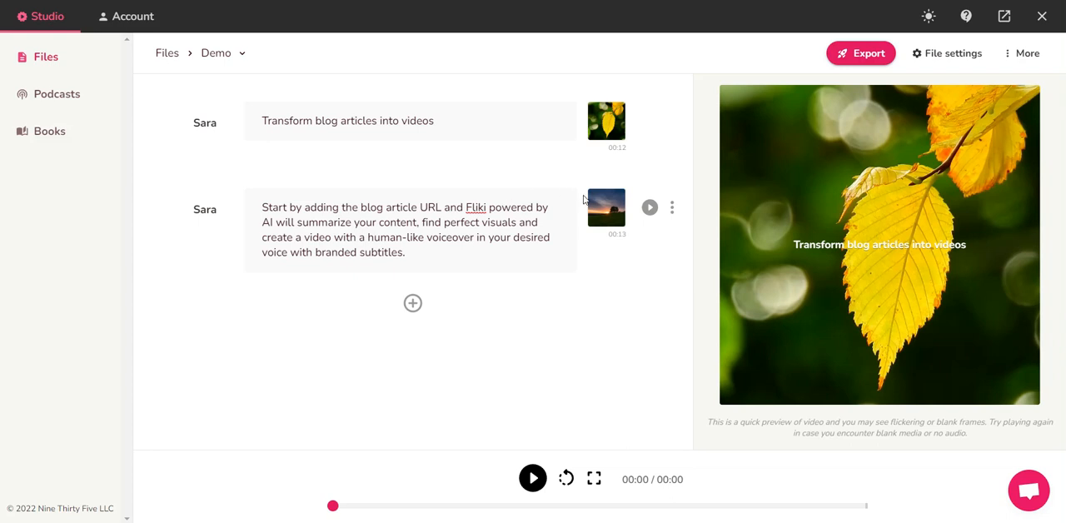
mouse_move(606, 207)
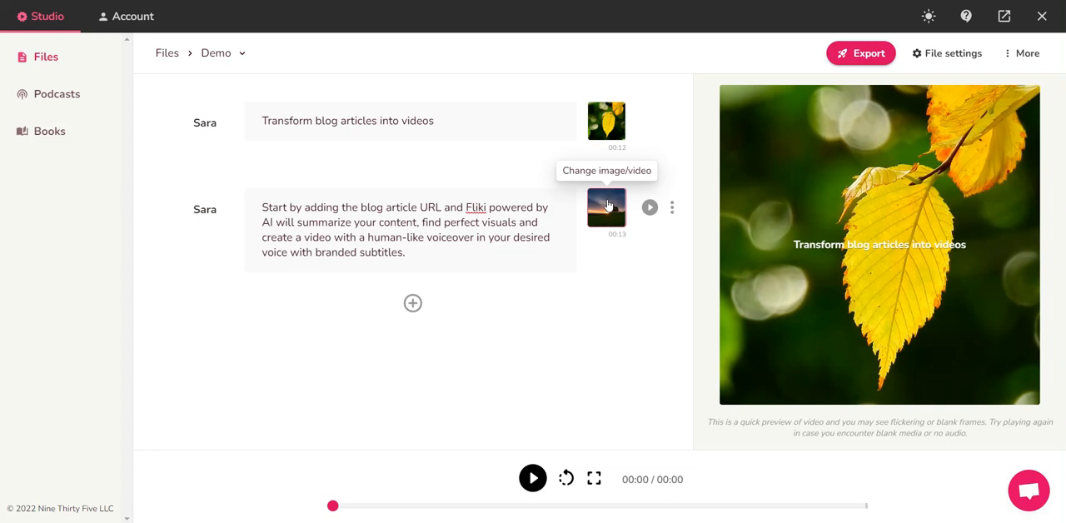
click(606, 207)
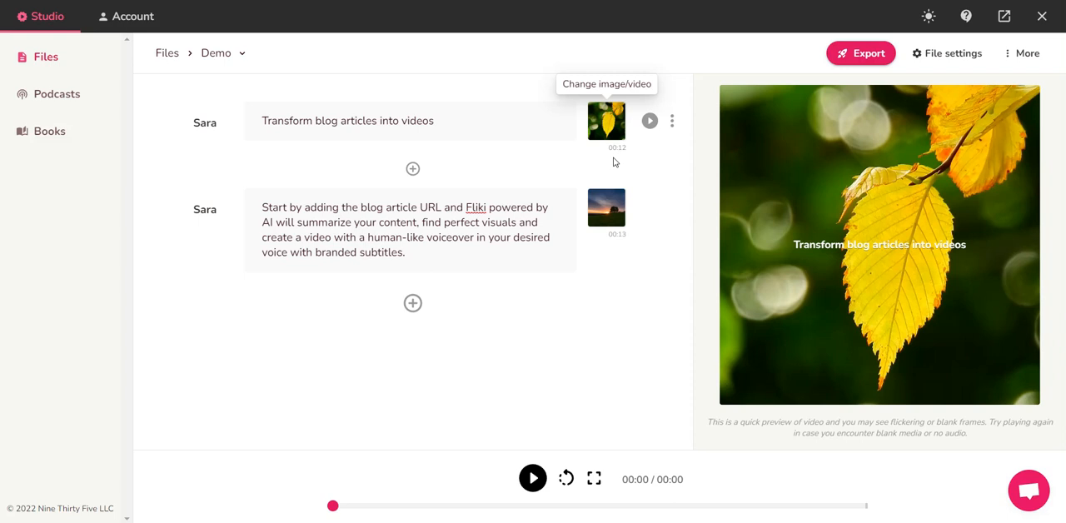
mouse_move(630, 213)
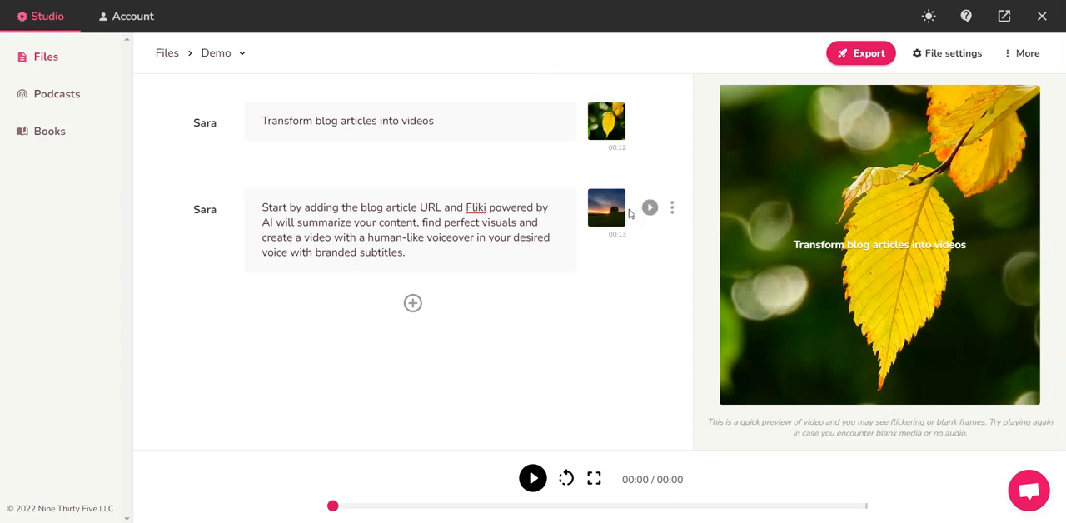
mouse_move(607, 208)
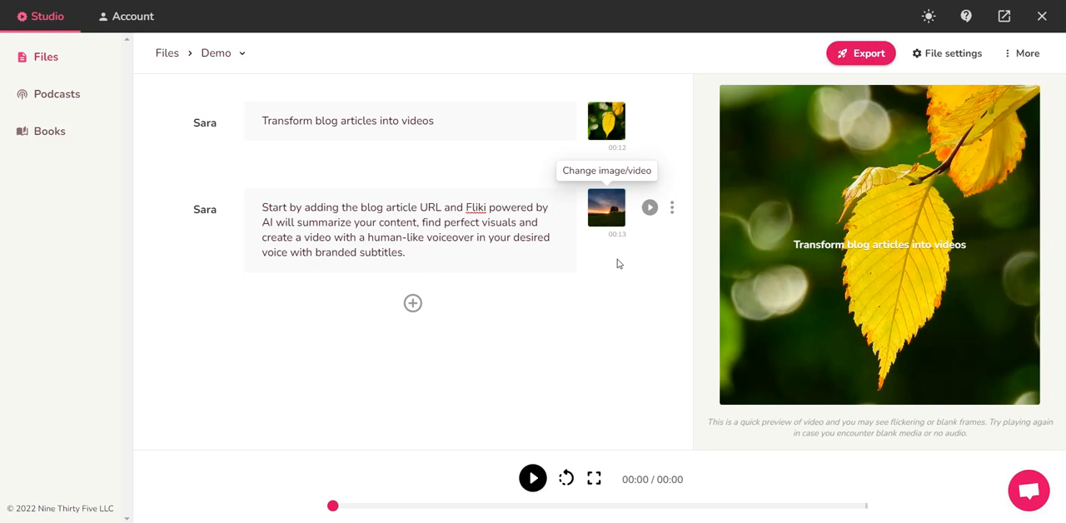
mouse_move(486, 508)
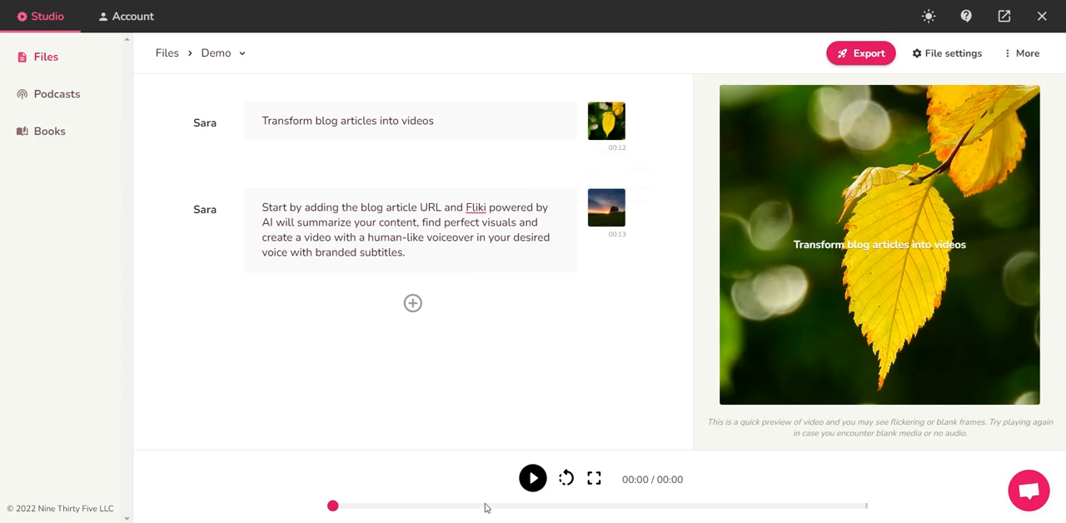